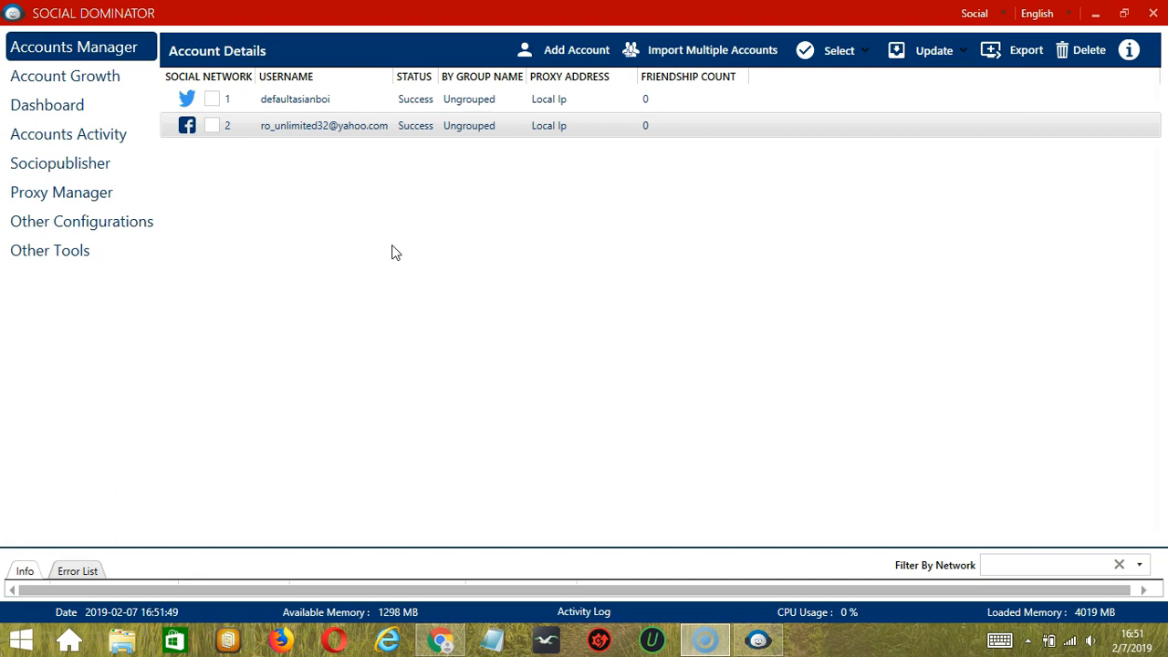
pyautogui.moveTo(264, 241)
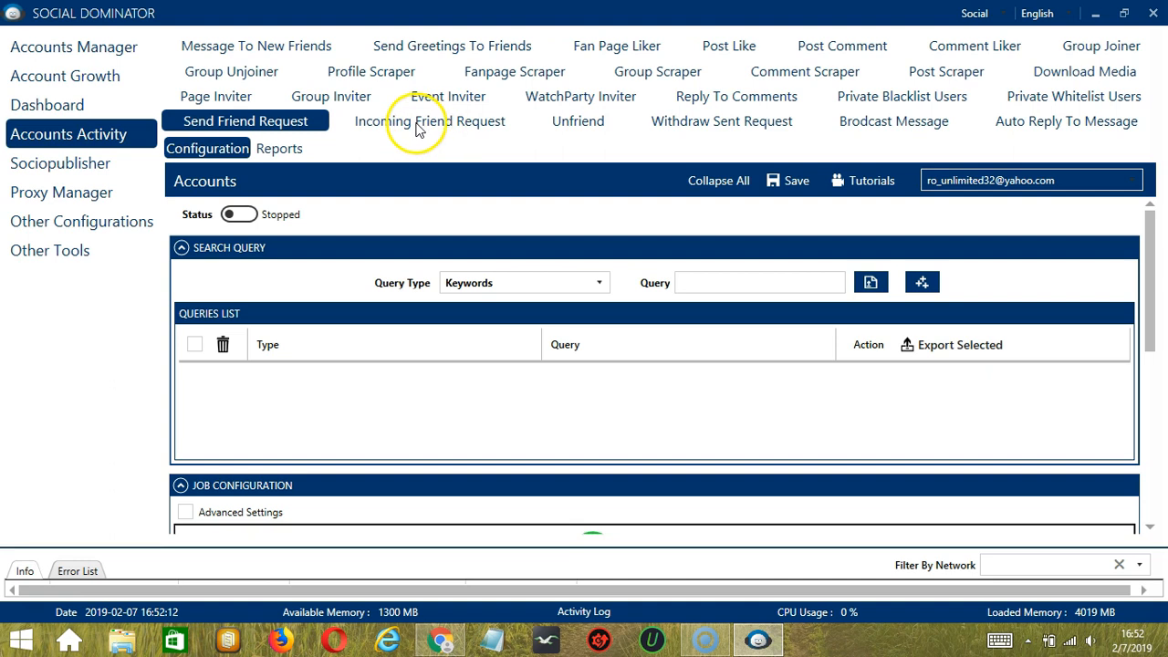
# Enable Accept Request on the Incoming Friend Request activity and leave Cancel Received Request off
pyautogui.click(428, 121)
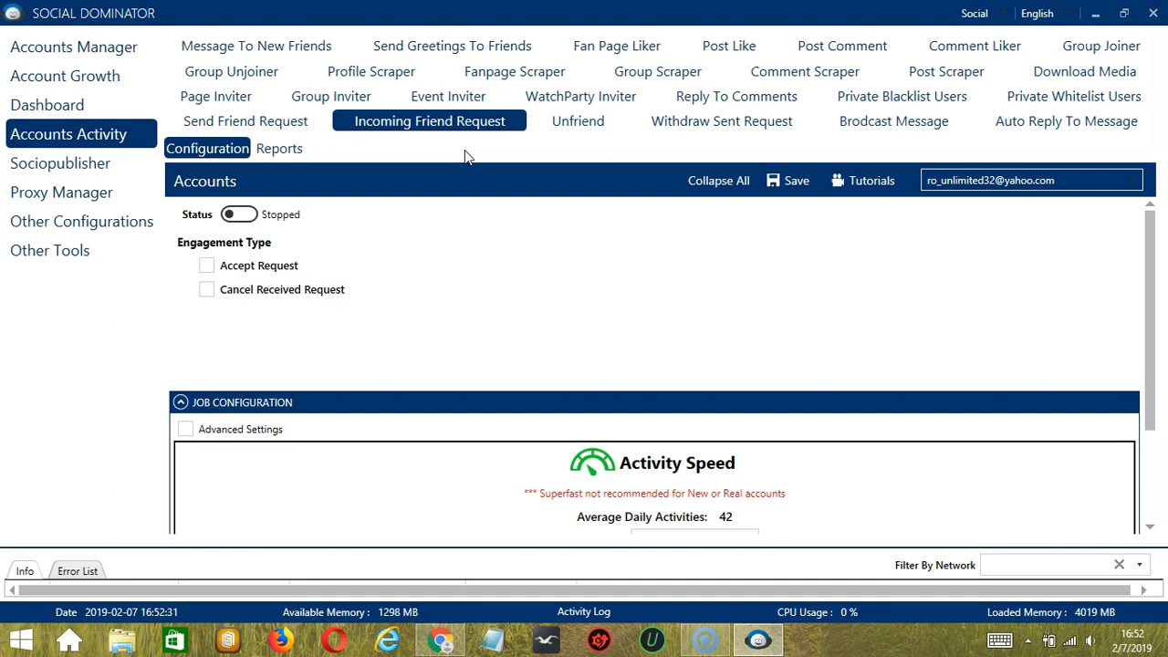
pyautogui.moveTo(507, 274)
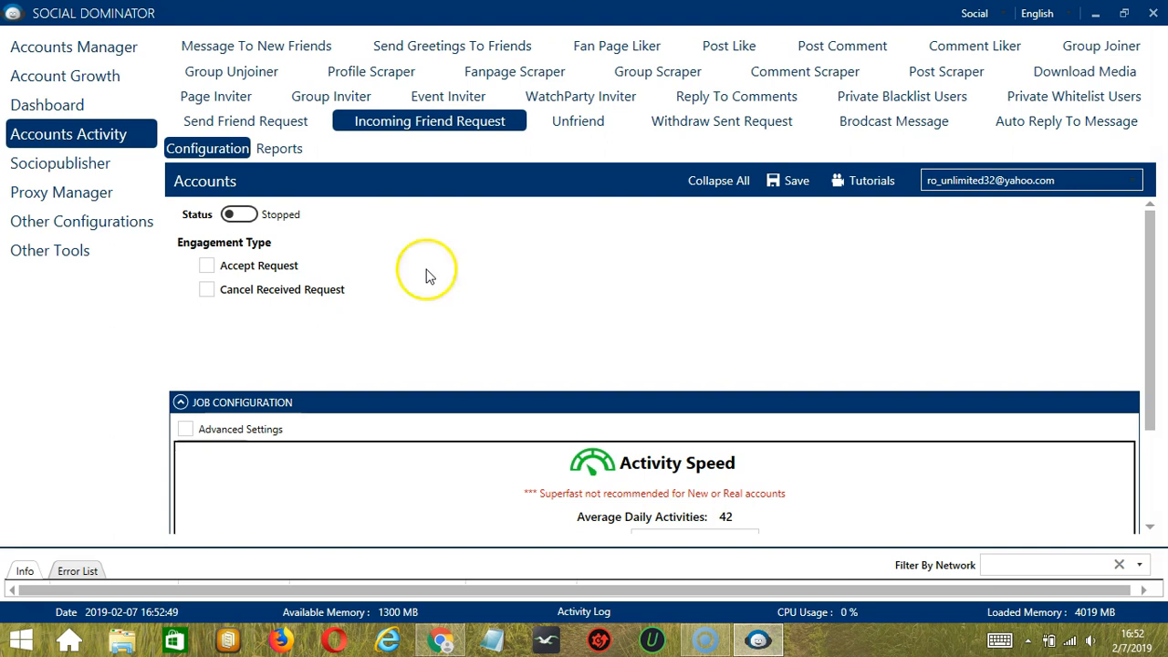
pyautogui.moveTo(259, 254)
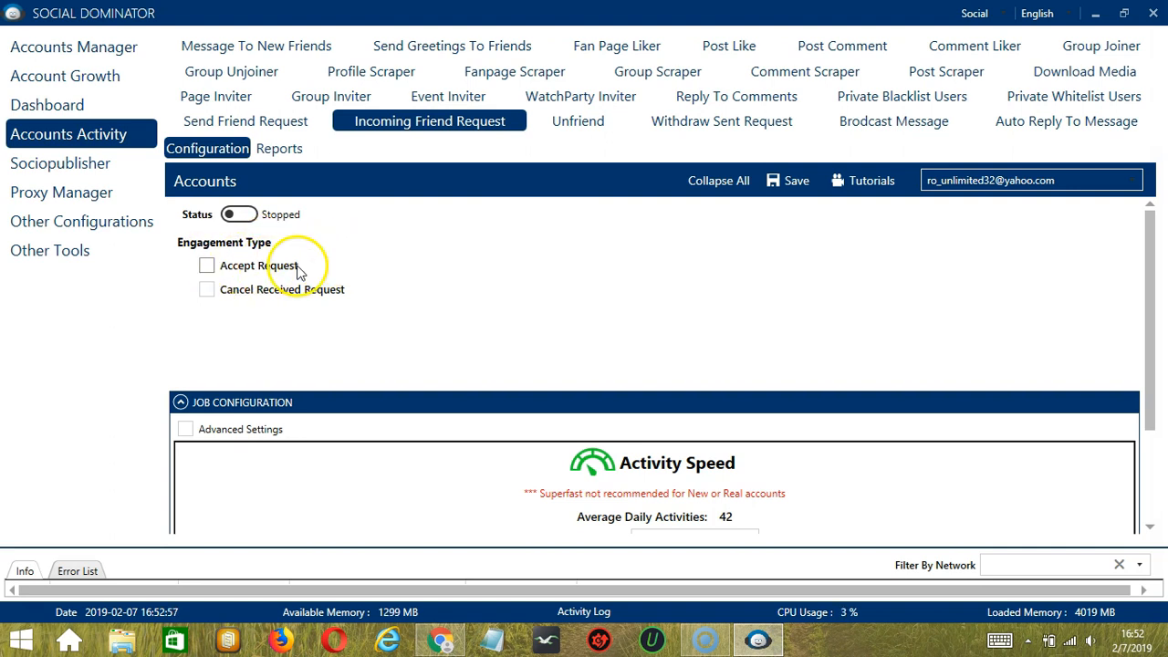
pyautogui.click(206, 266)
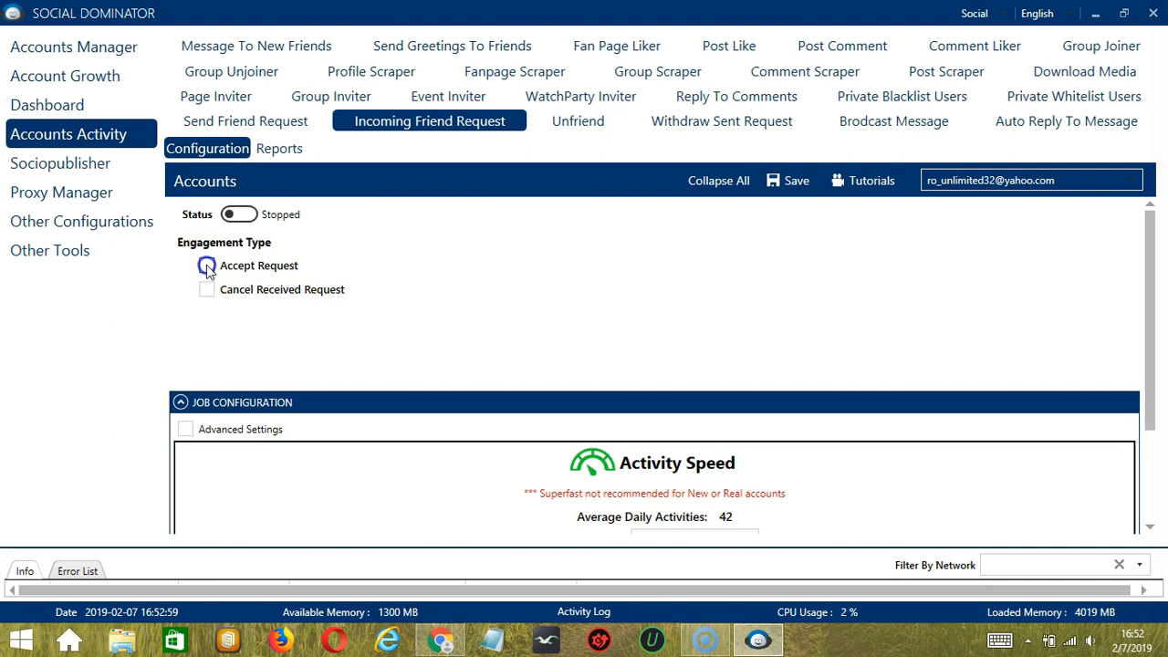
pyautogui.click(206, 265)
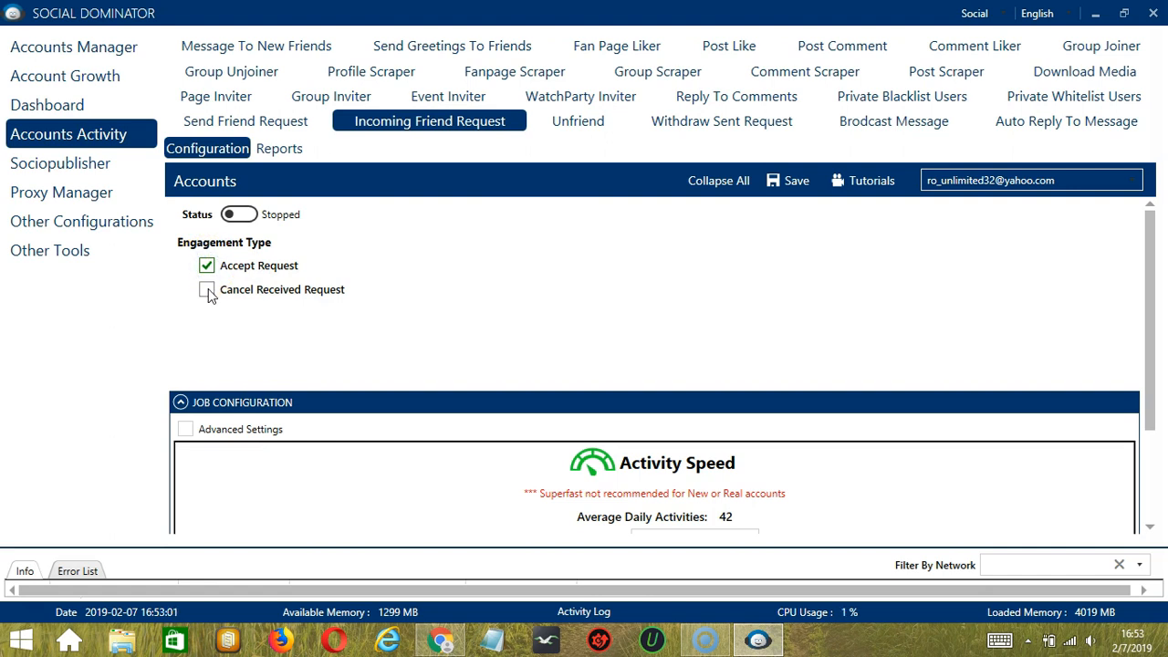
pyautogui.click(206, 289)
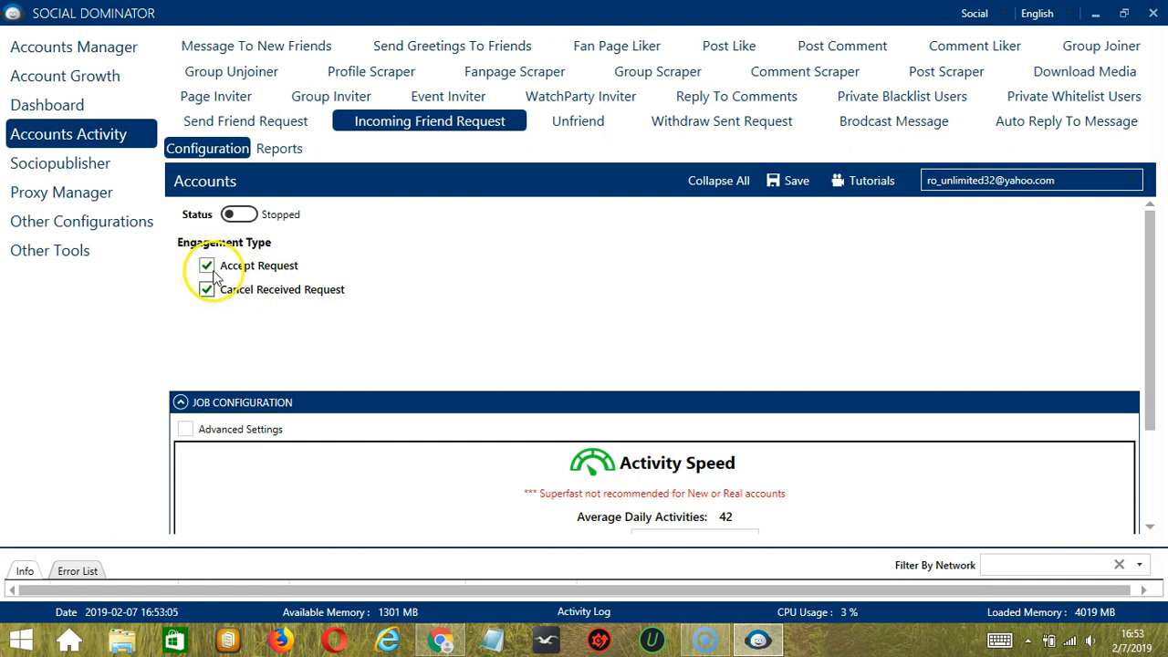
pyautogui.click(207, 289)
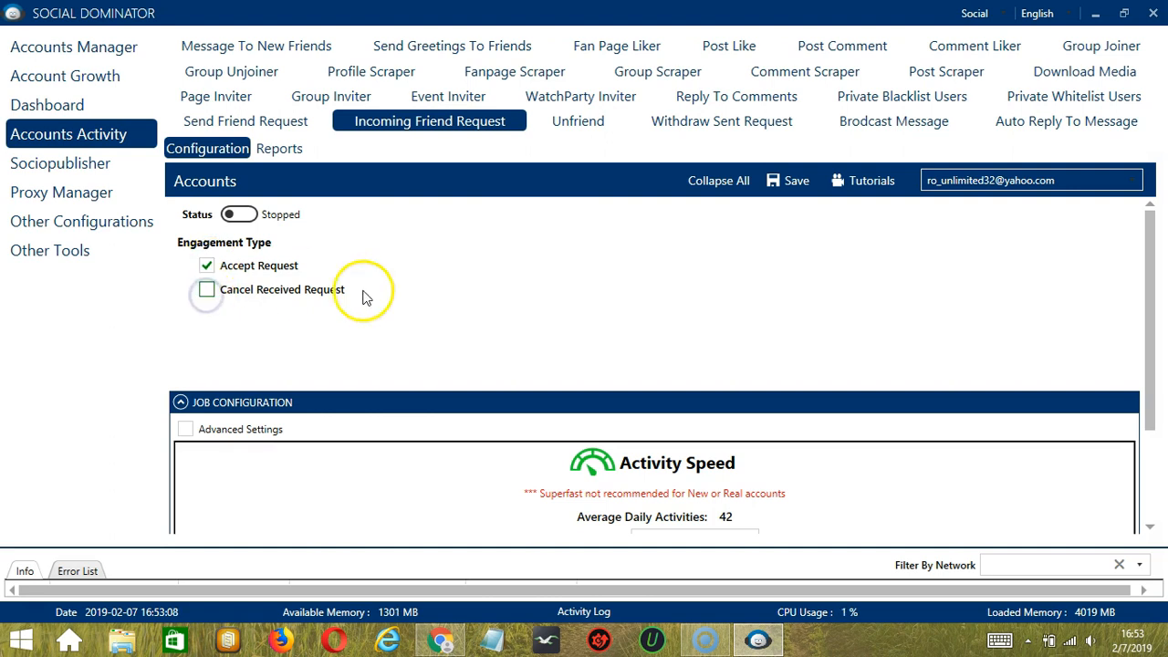
# In Job Configuration, turn on Increase Each Day With for the request count
pyautogui.scroll(-3)
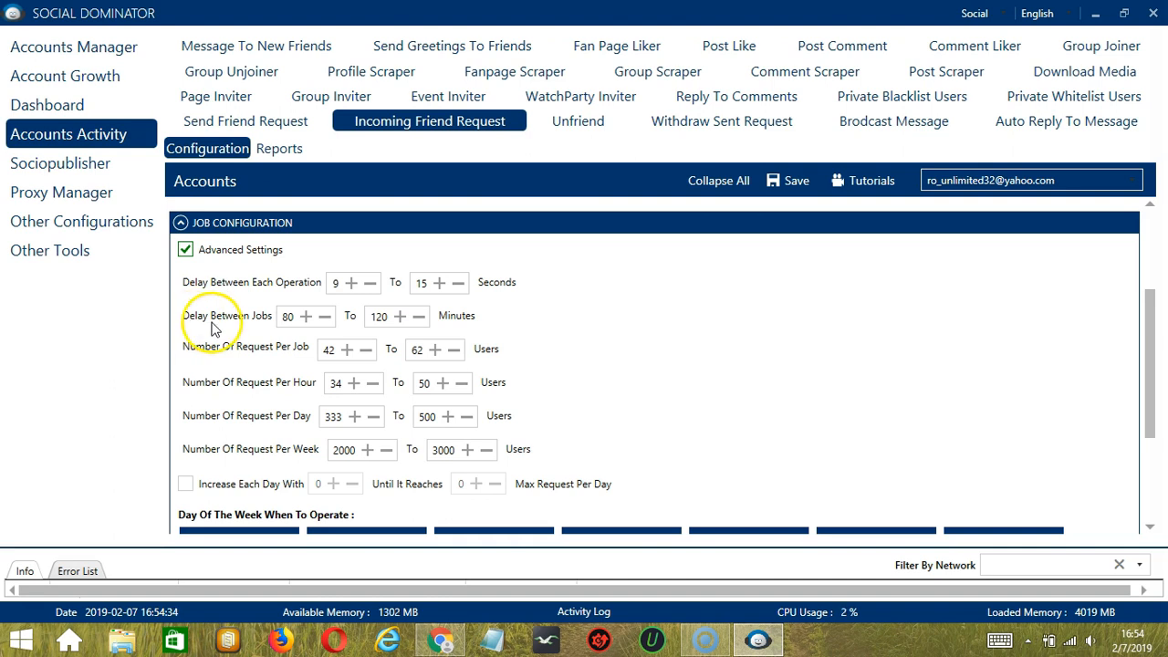
pyautogui.moveTo(228, 325)
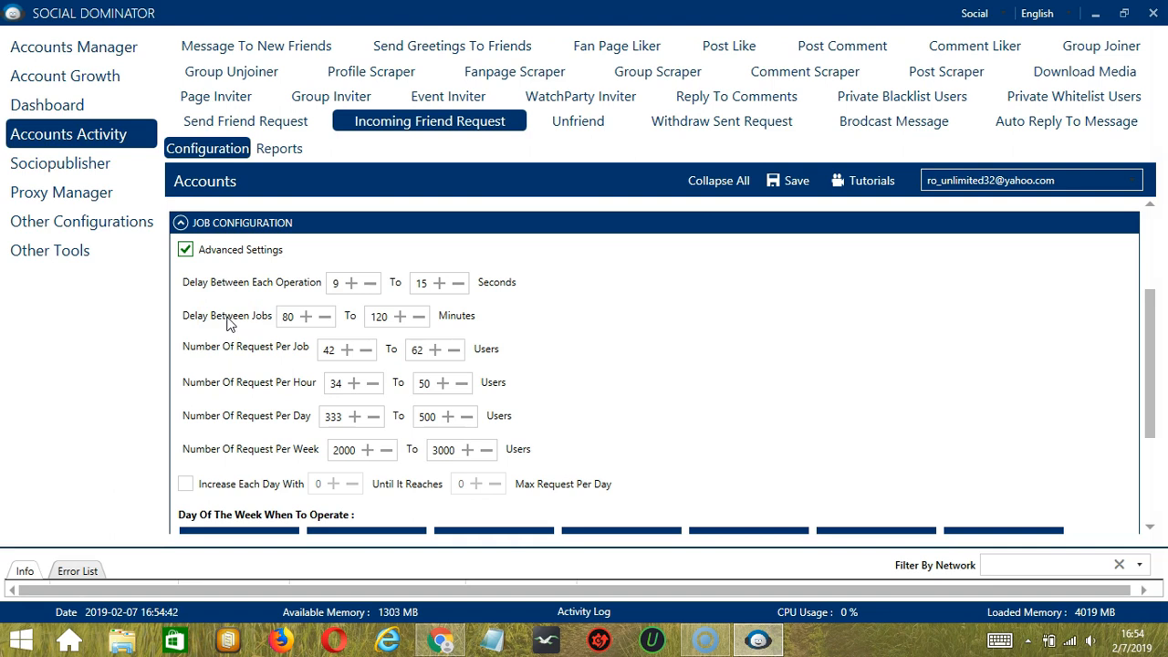
pyautogui.moveTo(241, 356)
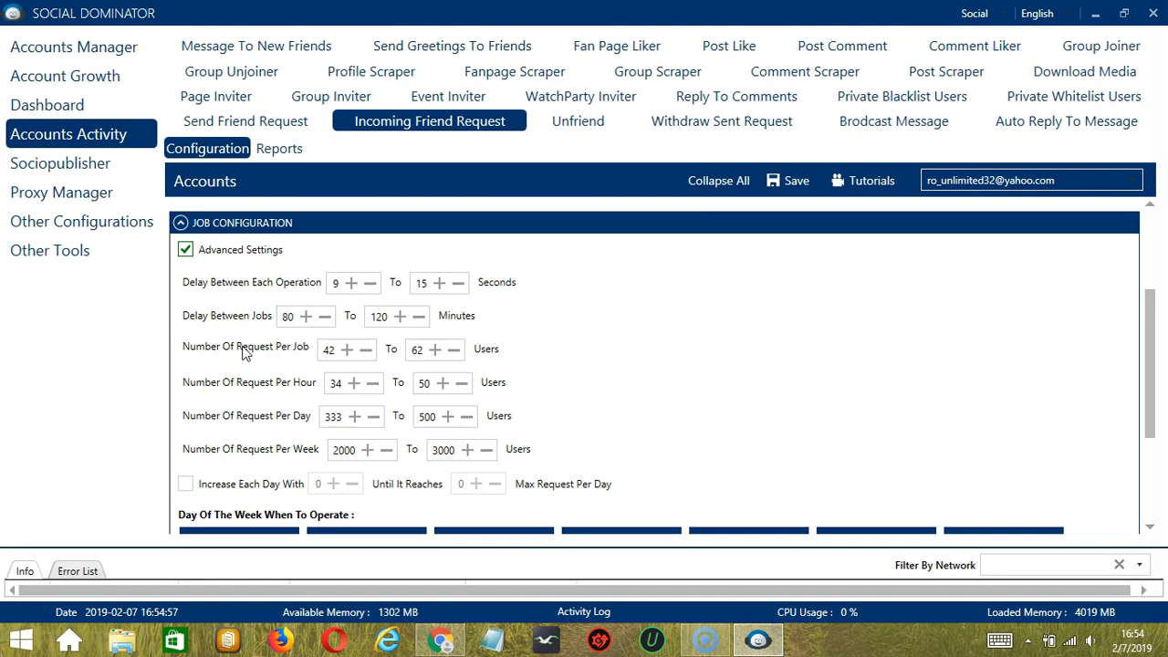
pyautogui.moveTo(241, 387)
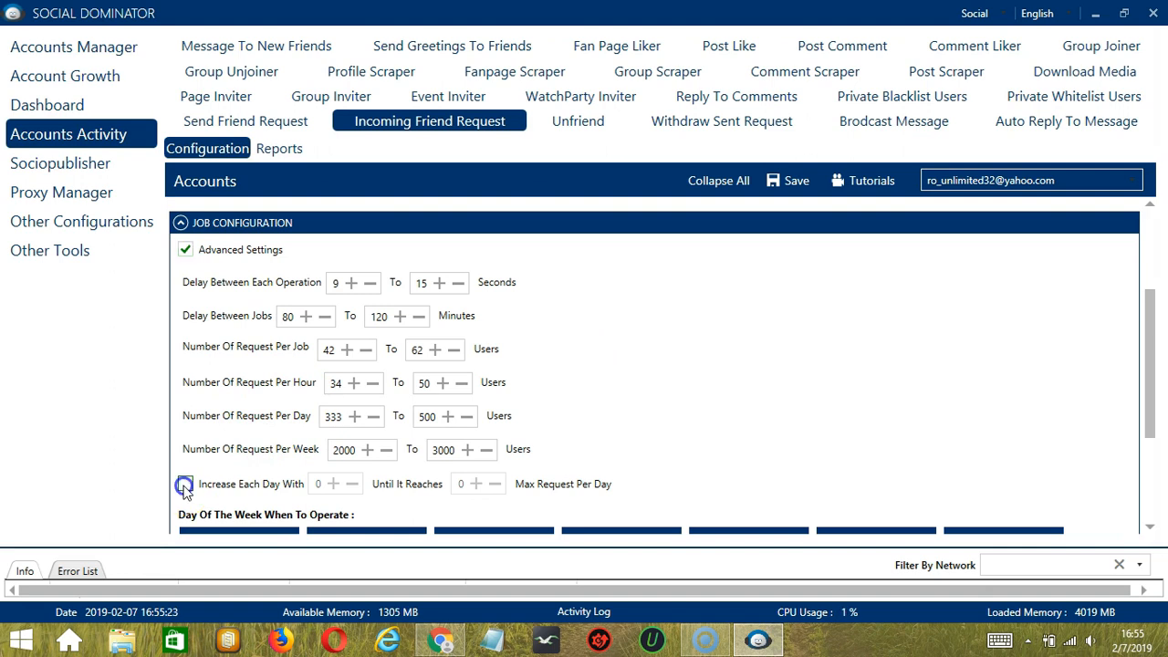
pyautogui.click(186, 486)
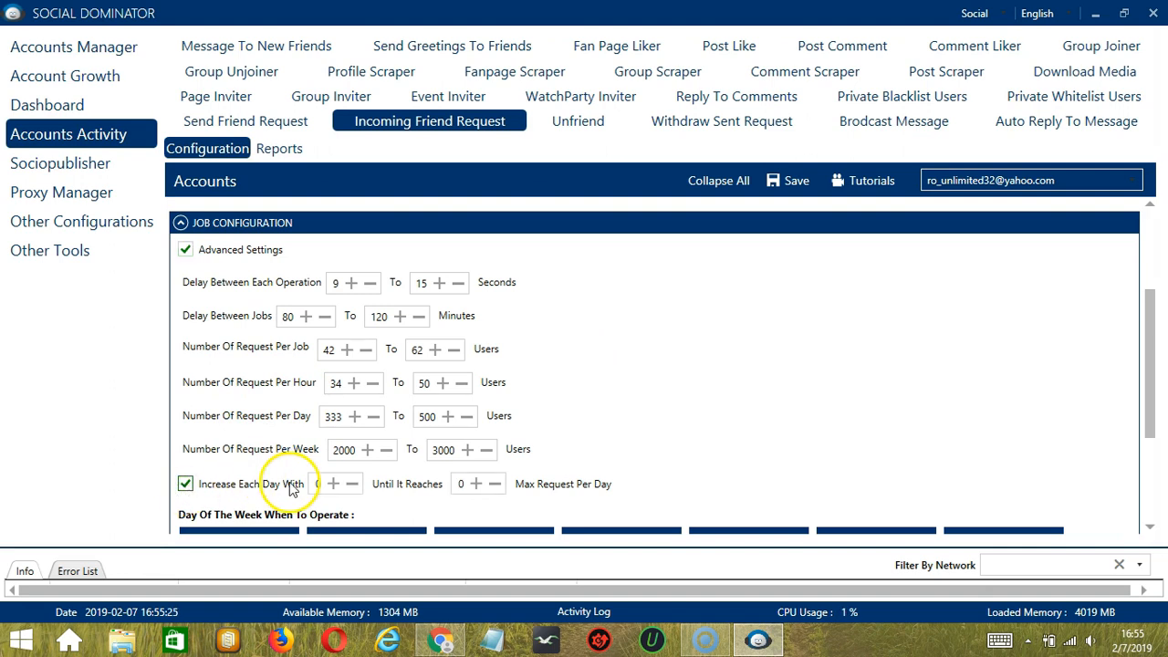
pyautogui.moveTo(405, 491)
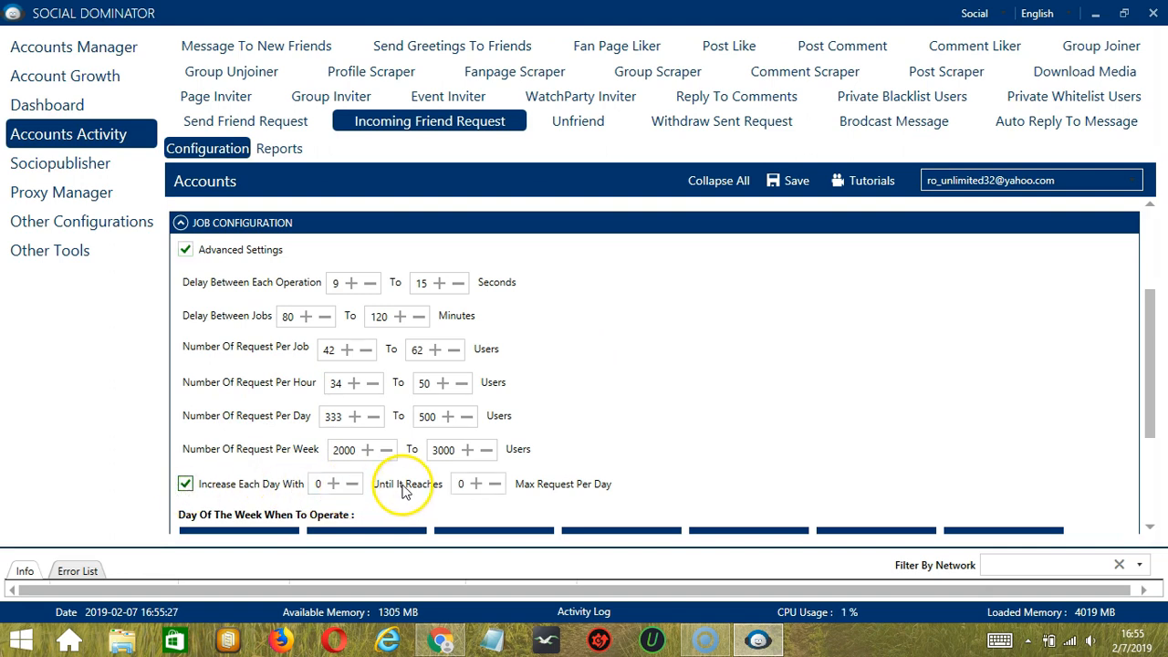
pyautogui.moveTo(566, 493)
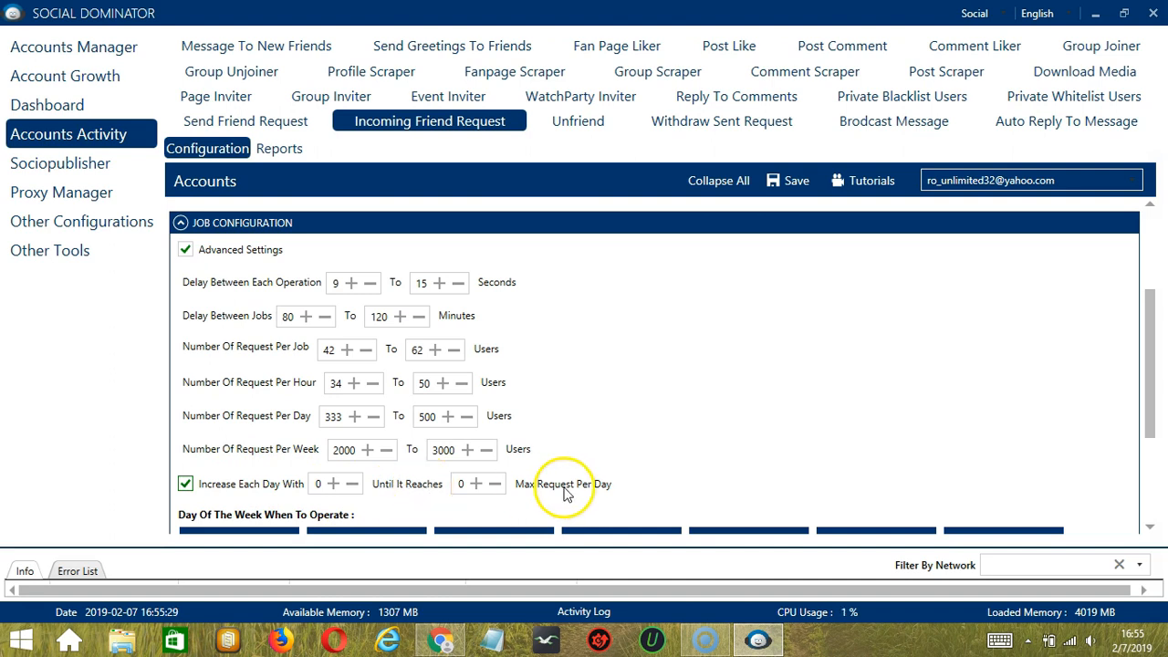
# Add Monday intervals 00:00:00–01:59:59 and 02:00:00–23:59:59 in Day Of The Week
pyautogui.scroll(-3)
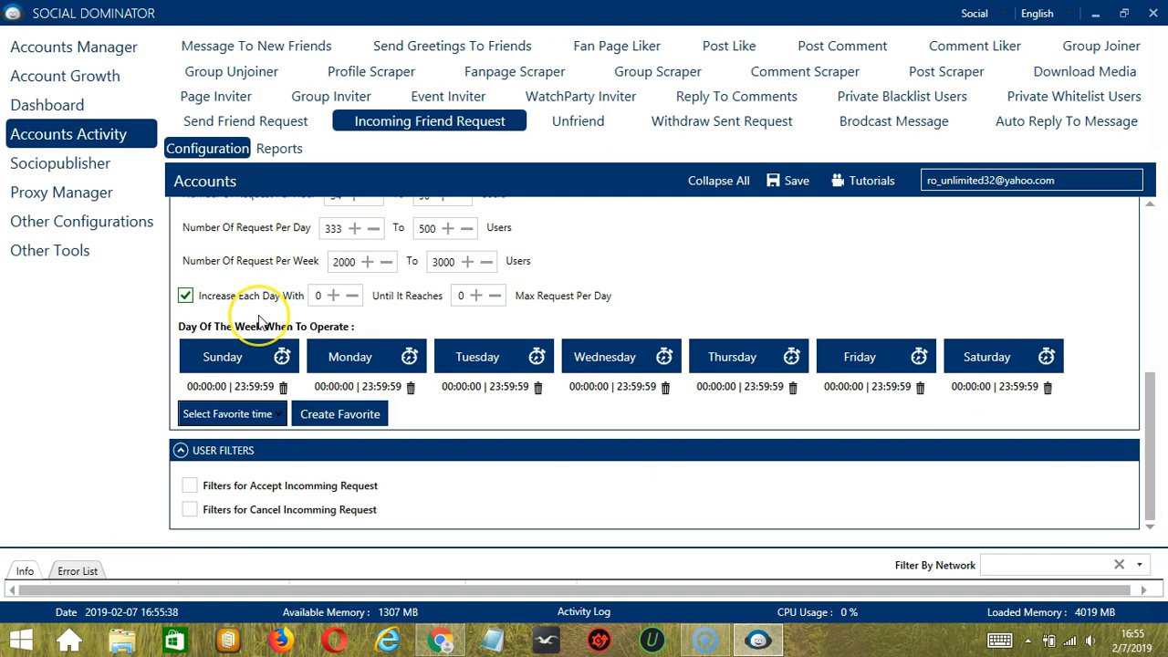
pyautogui.moveTo(274, 319)
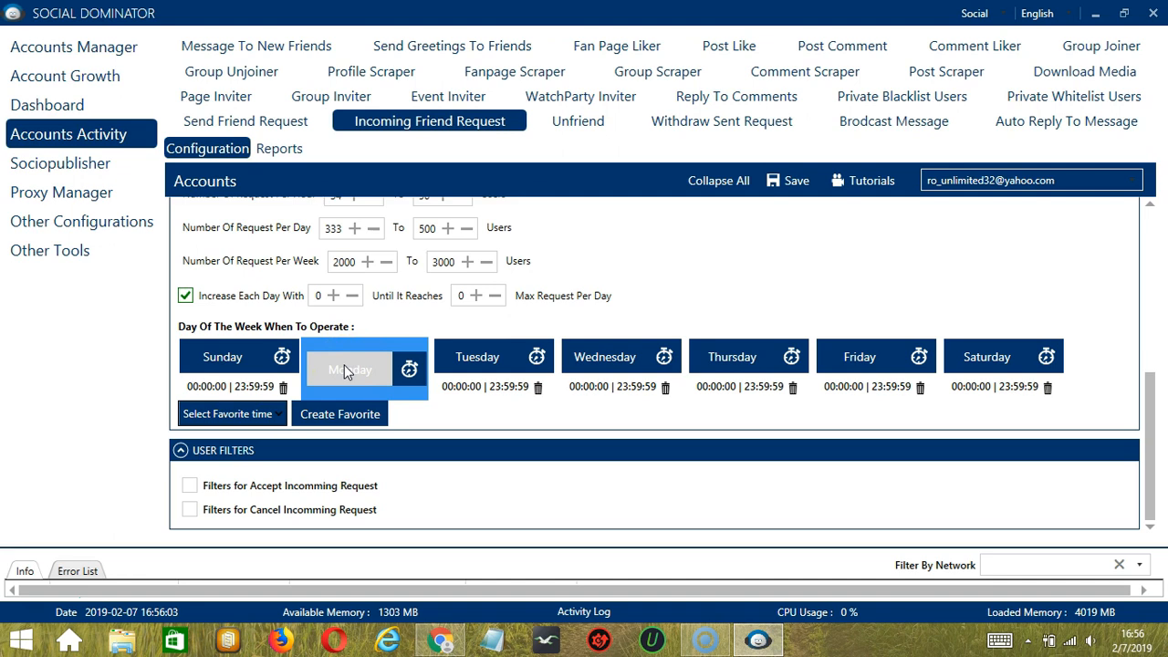
pyautogui.click(408, 356)
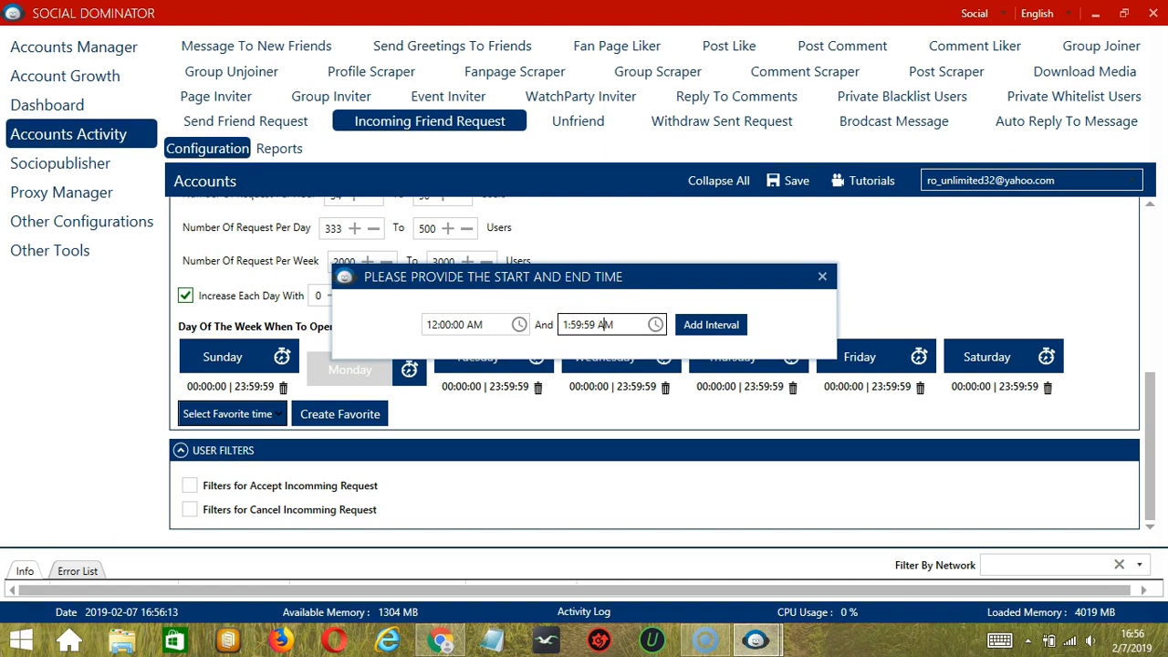
pyautogui.click(712, 325)
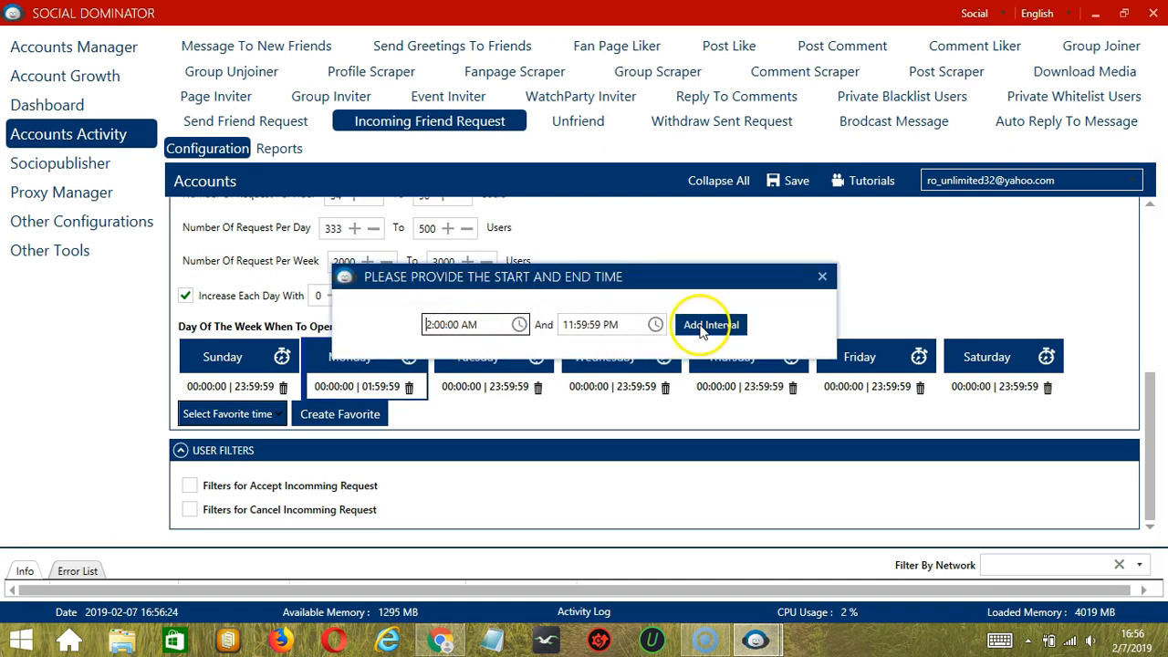
pyautogui.click(708, 325)
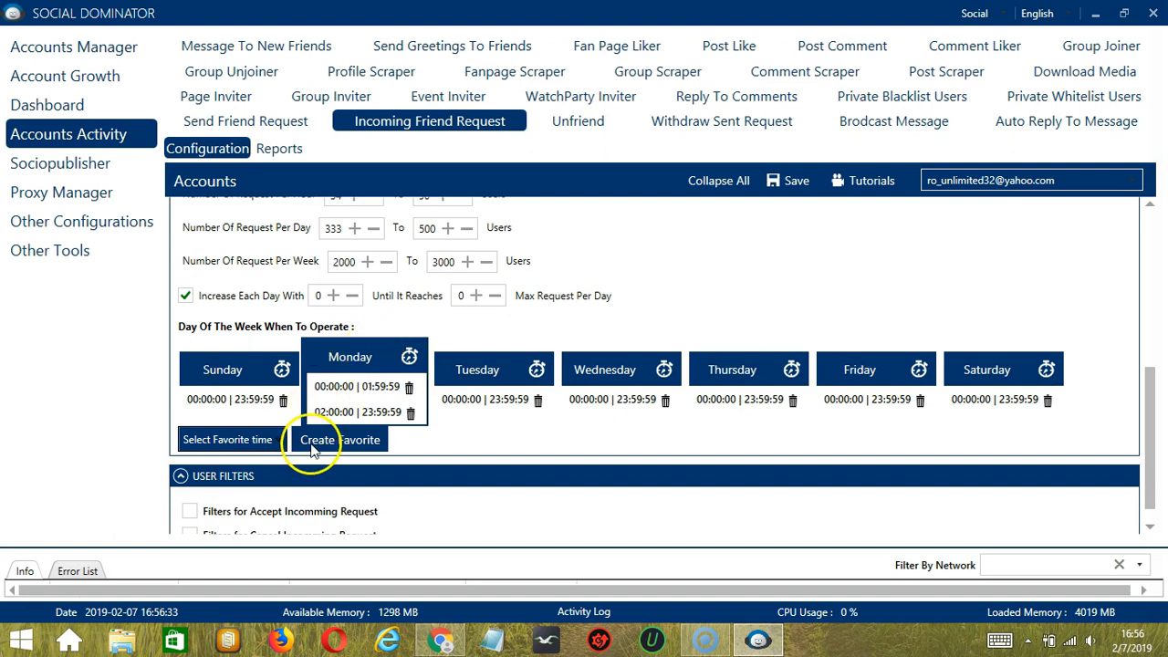
# Save the weekly schedule as a favourite time named 'Facebook Friend Request'
pyautogui.click(339, 439)
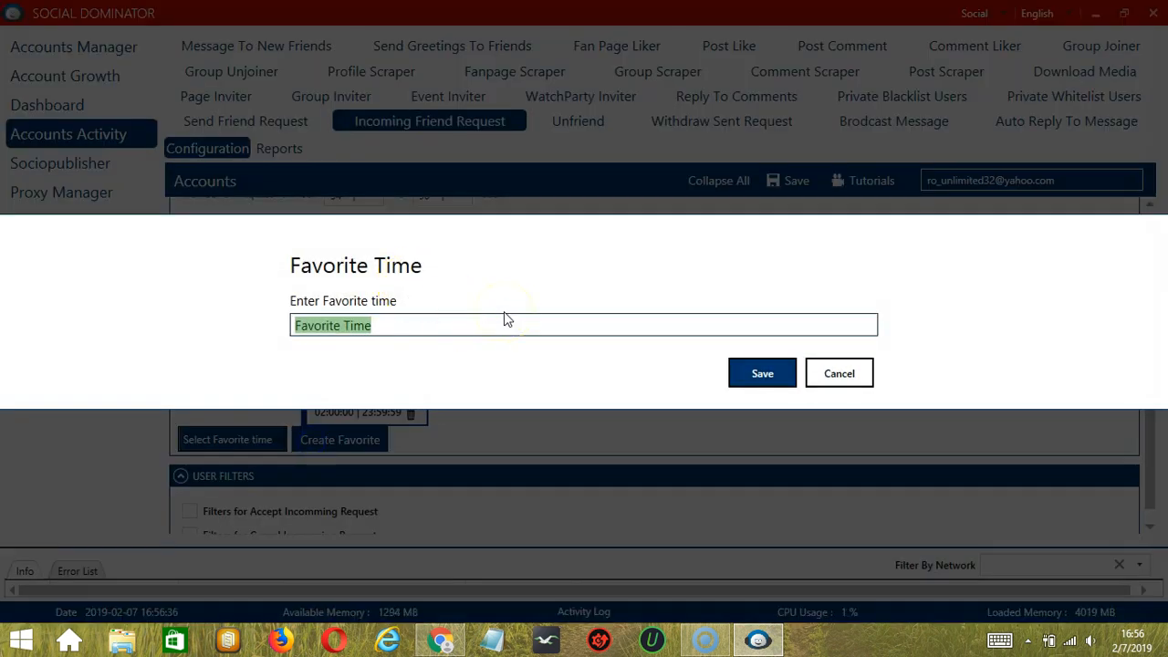
pyautogui.write('Facebook Friend Request')
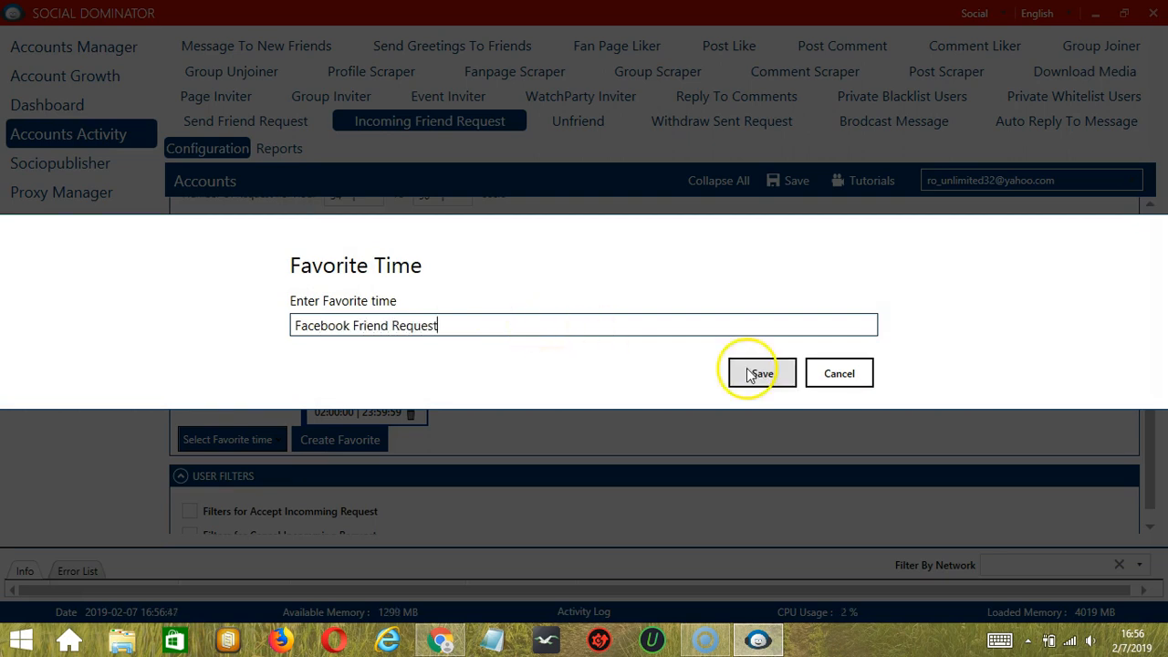
pyautogui.click(761, 372)
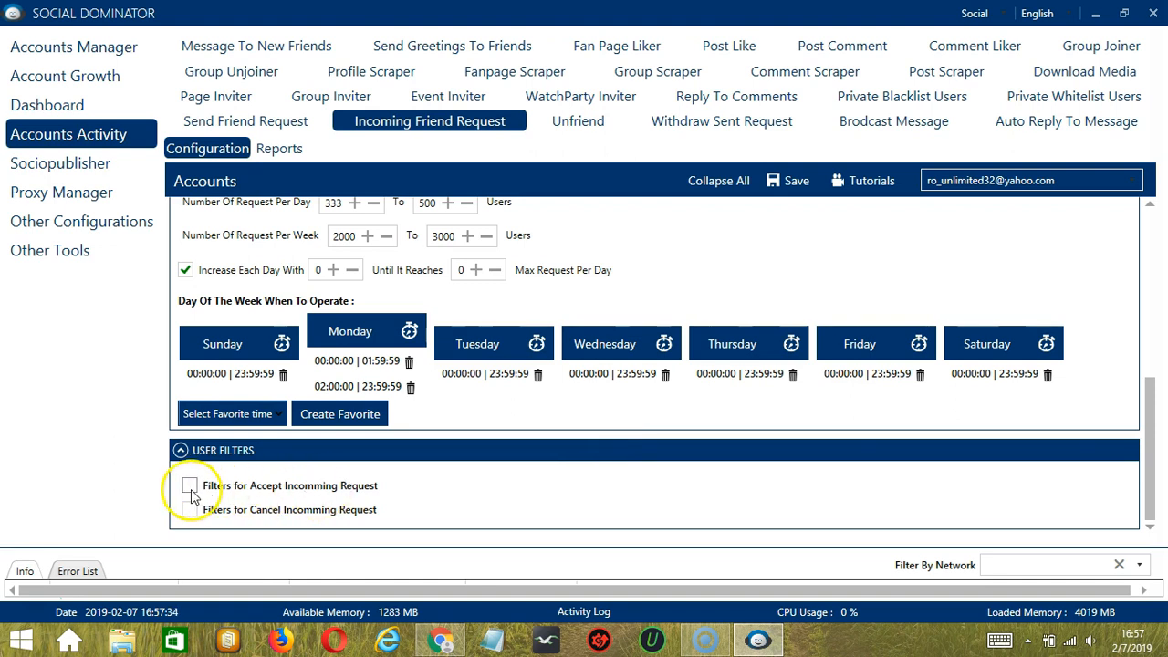
# Enable accept-request filters limited to the Female gender
pyautogui.click(190, 486)
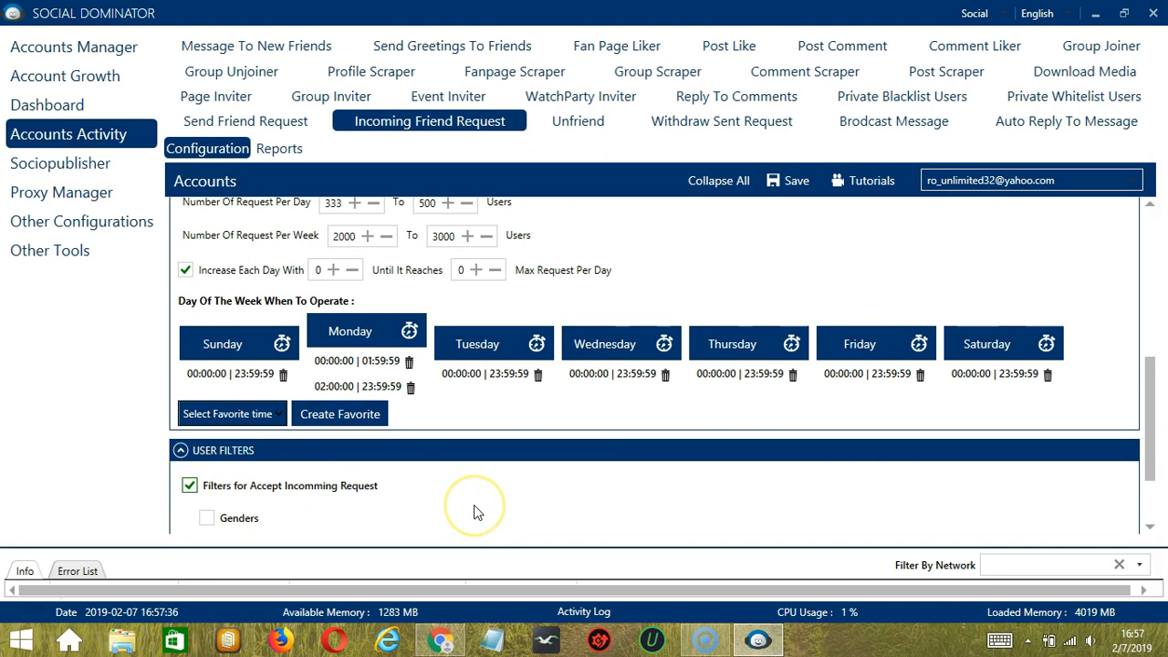
pyautogui.scroll(-3)
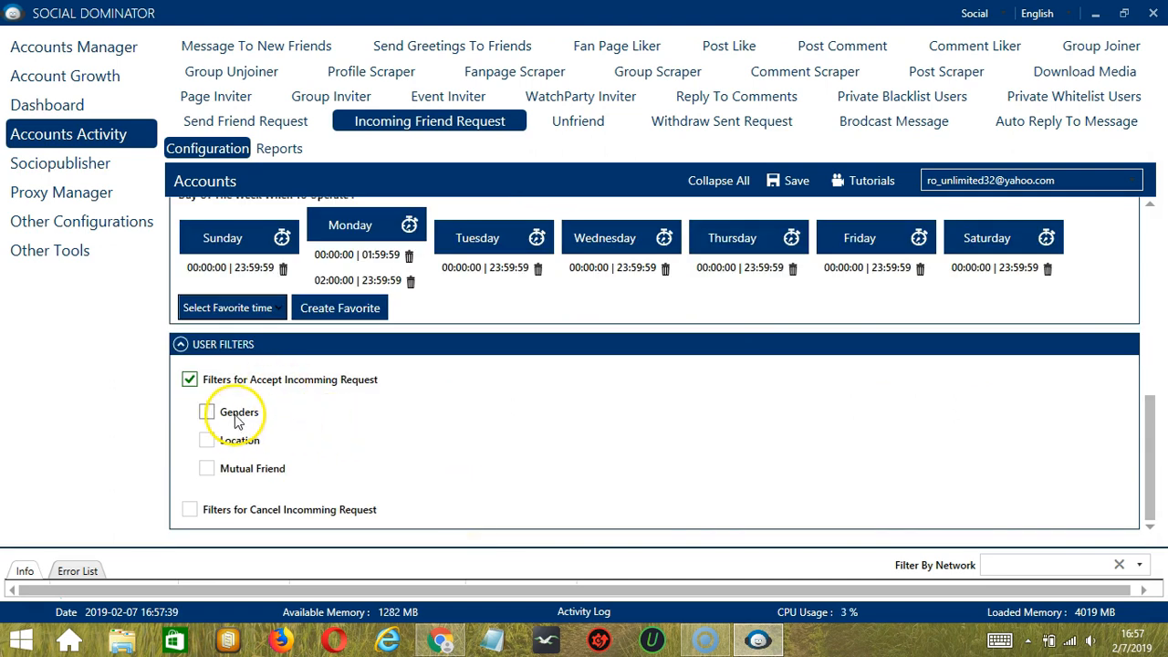
pyautogui.click(207, 412)
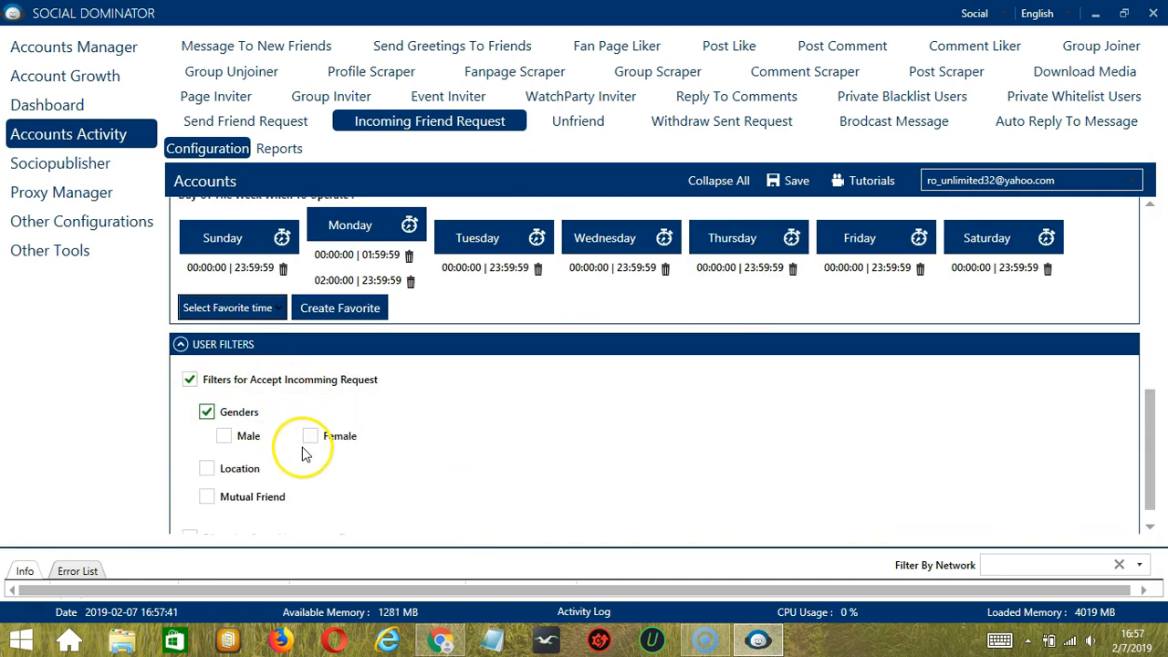
pyautogui.click(310, 436)
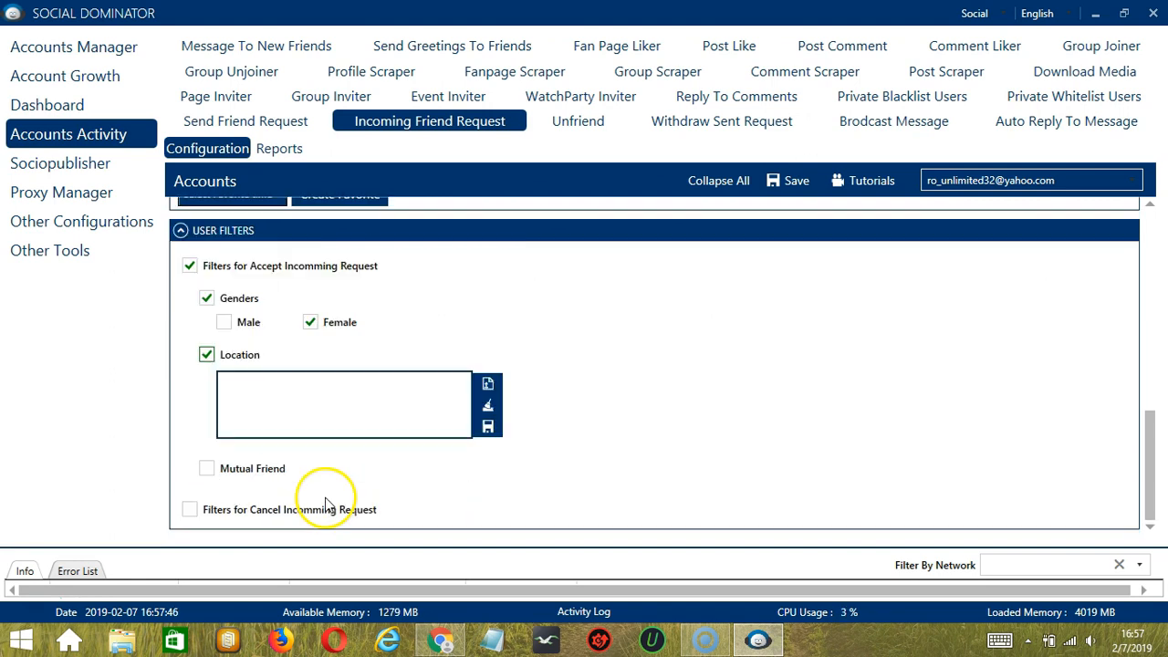
# Add a Location filter with Tokyo and start importing a location list from file
pyautogui.click(338, 405)
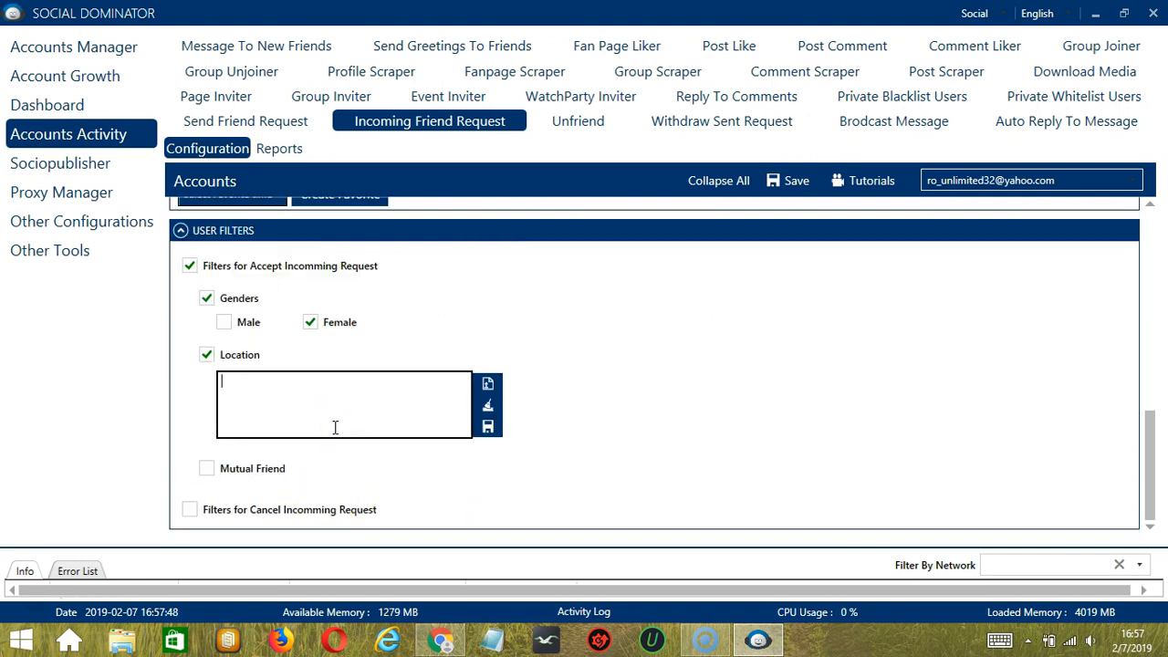
pyautogui.write('Tokyo')
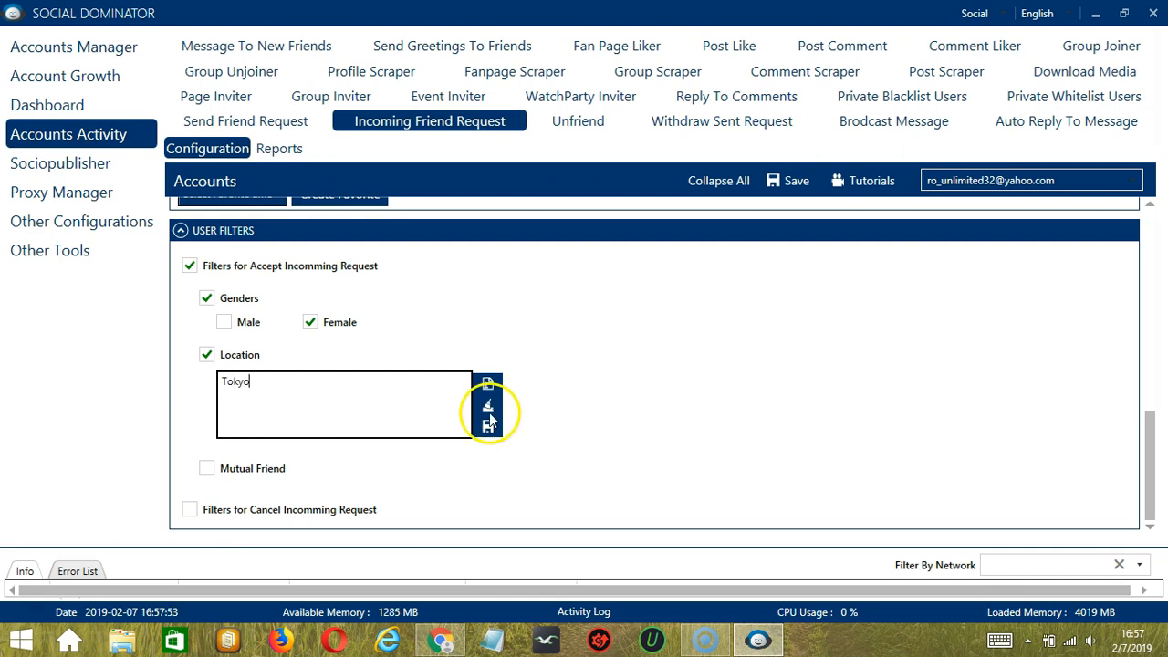
pyautogui.moveTo(487, 409)
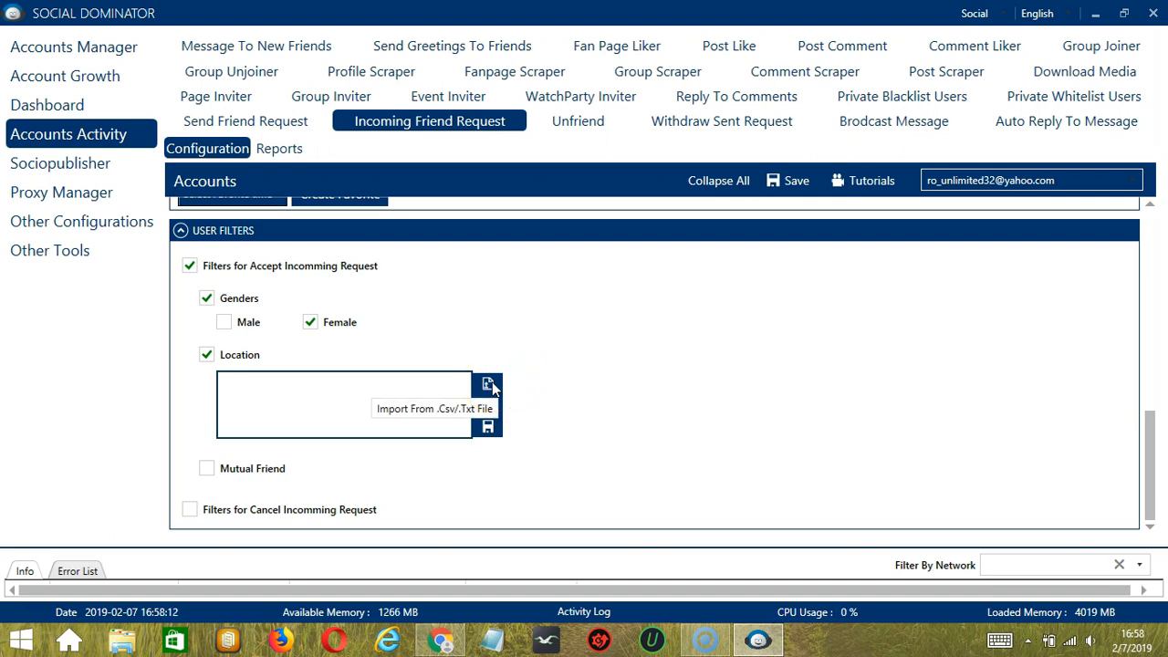
pyautogui.click(485, 383)
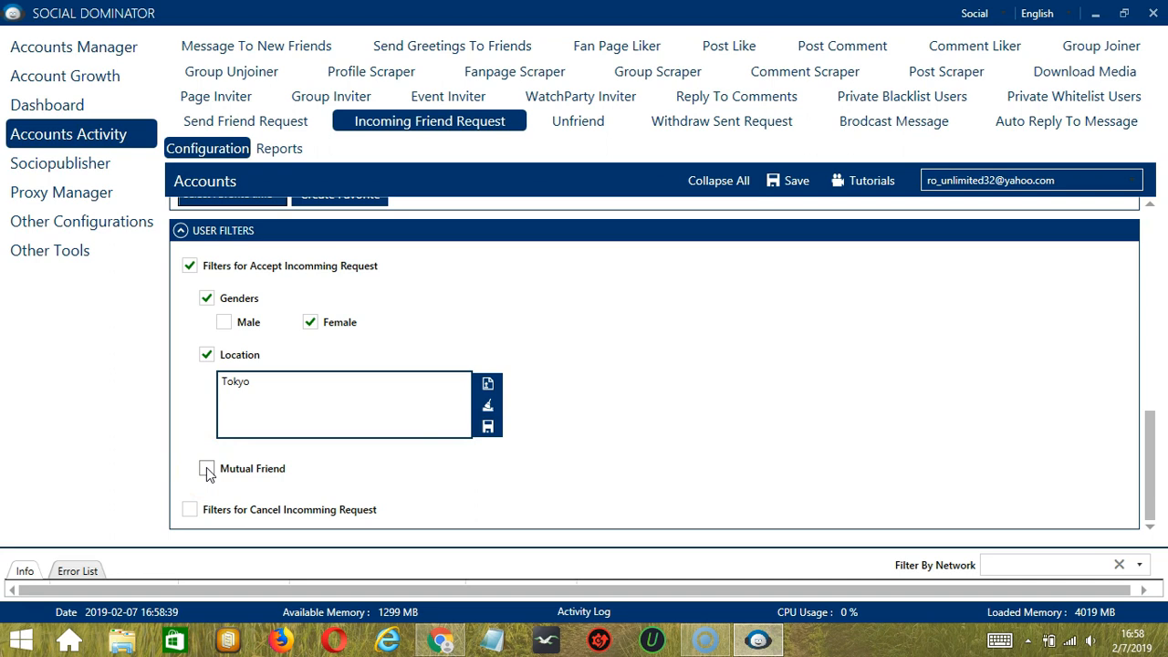
# Require mutual friends fewer than 2 and enable the friend-of-a-specific-friend filter
pyautogui.click(206, 469)
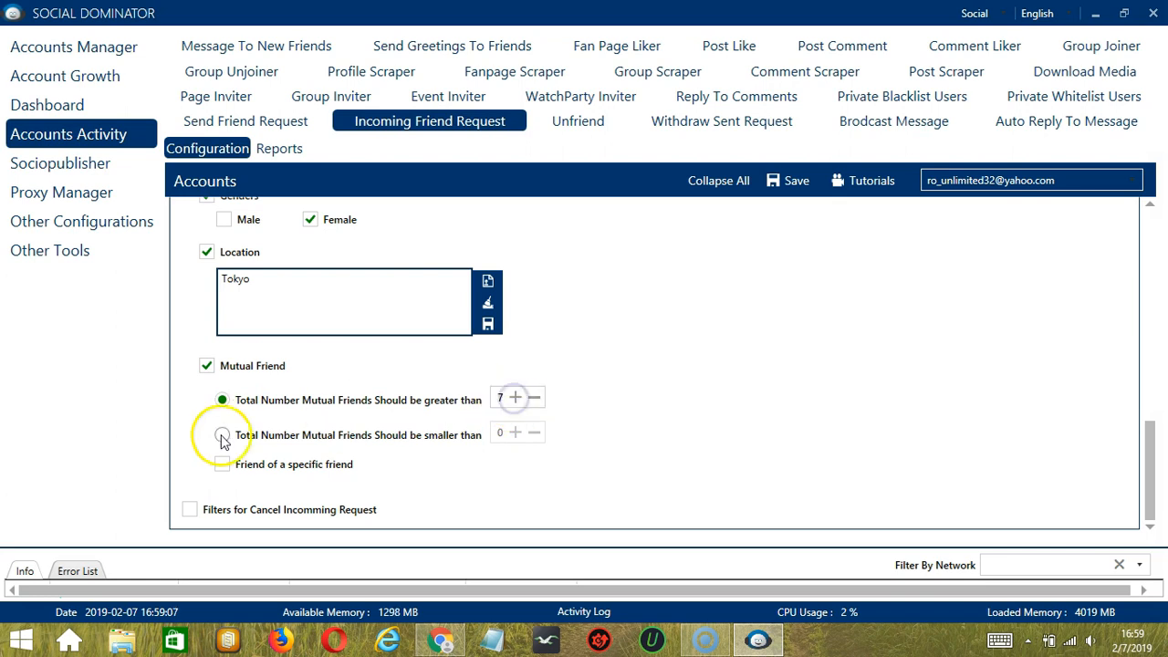
pyautogui.click(223, 434)
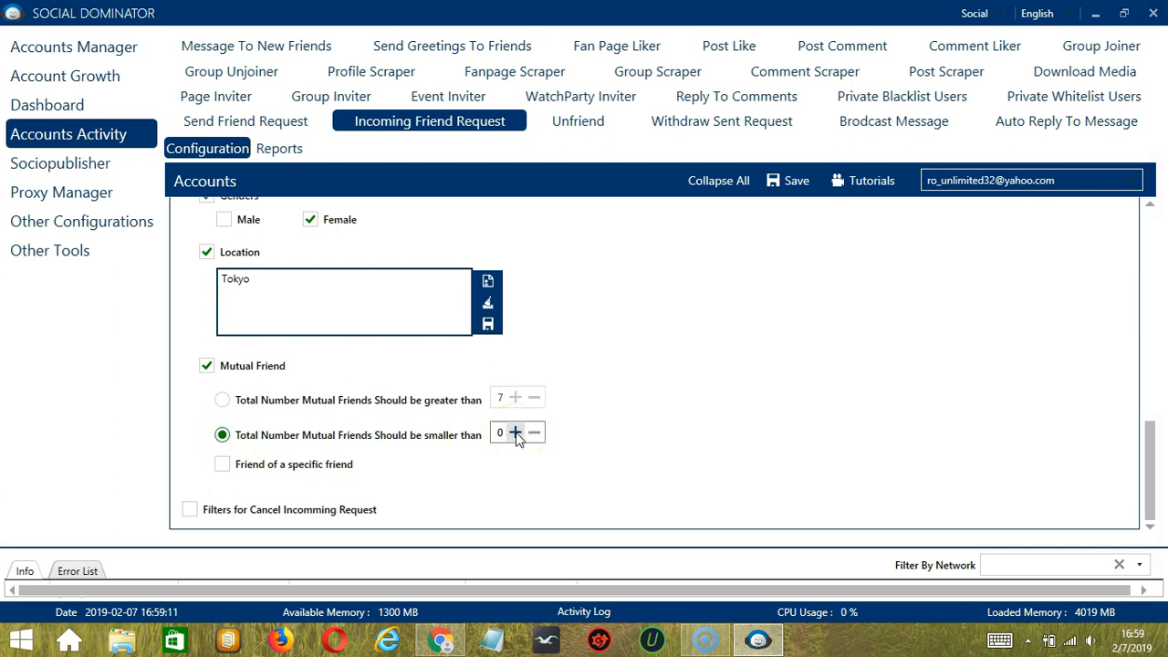
pyautogui.click(518, 433)
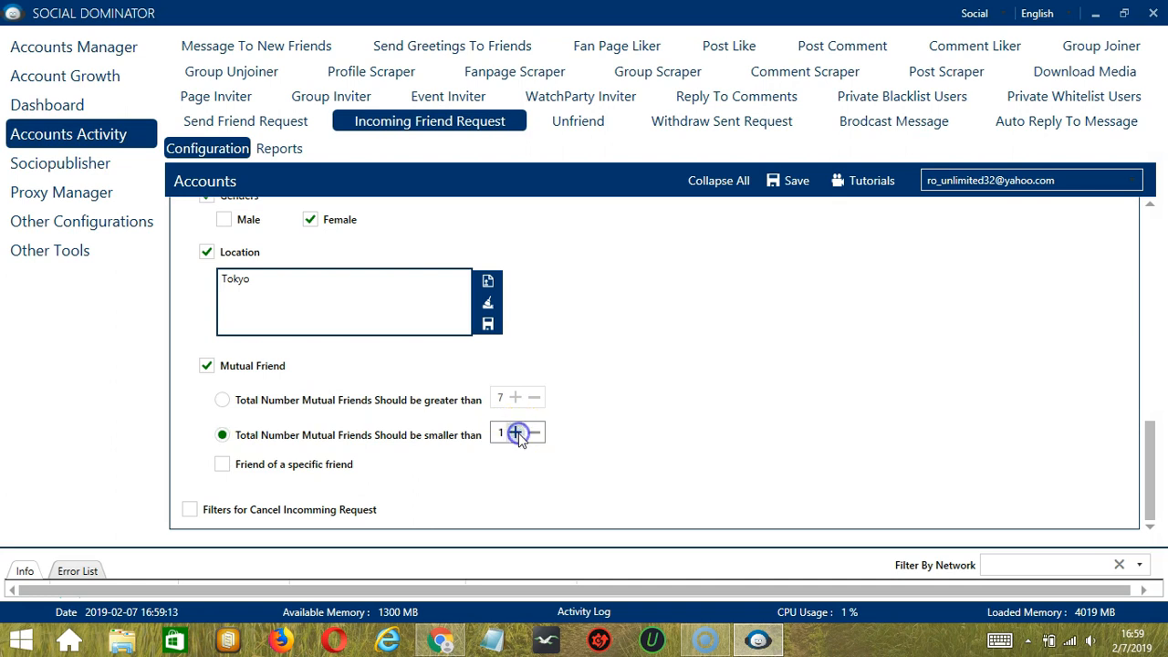
pyautogui.click(516, 432)
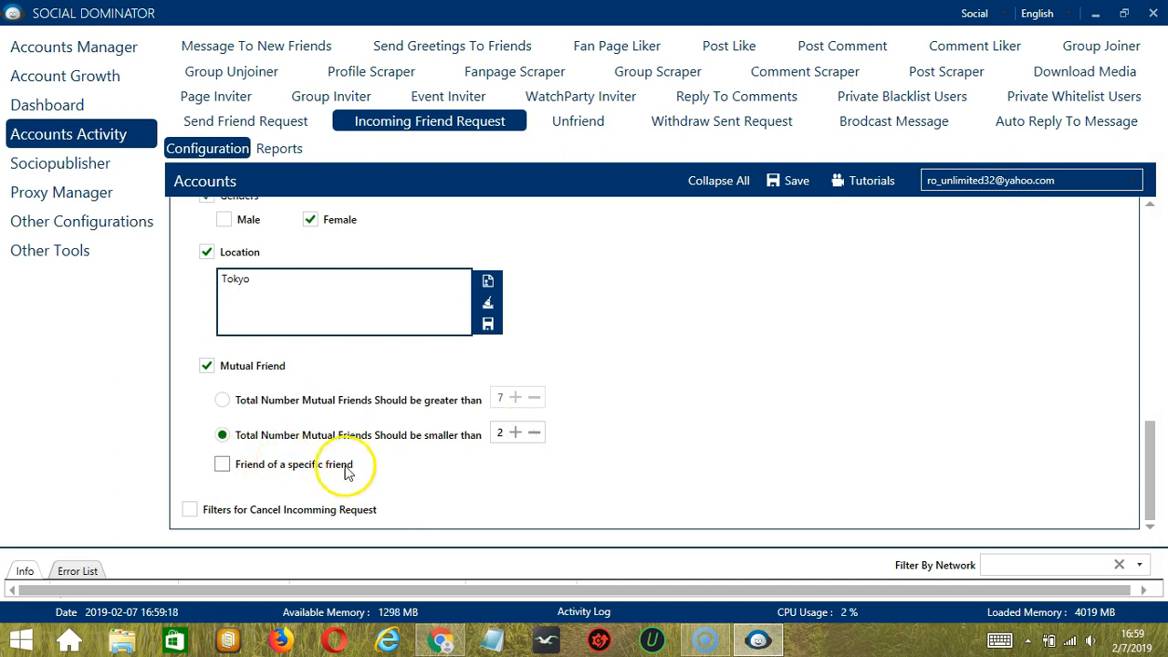
pyautogui.click(223, 465)
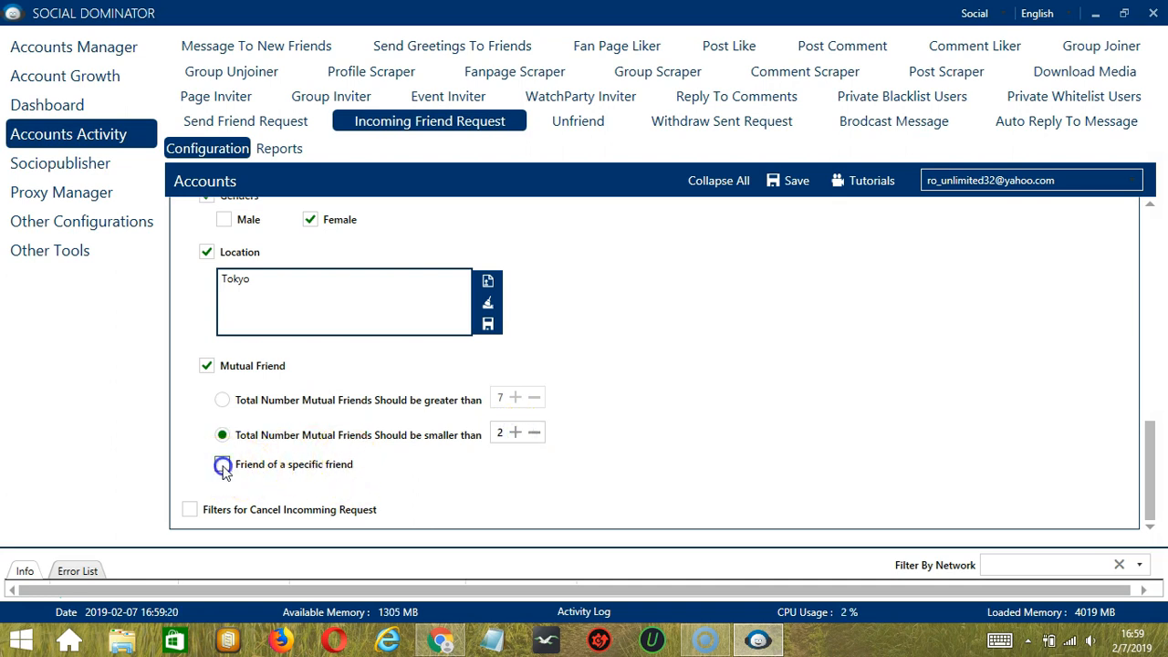
pyautogui.click(223, 465)
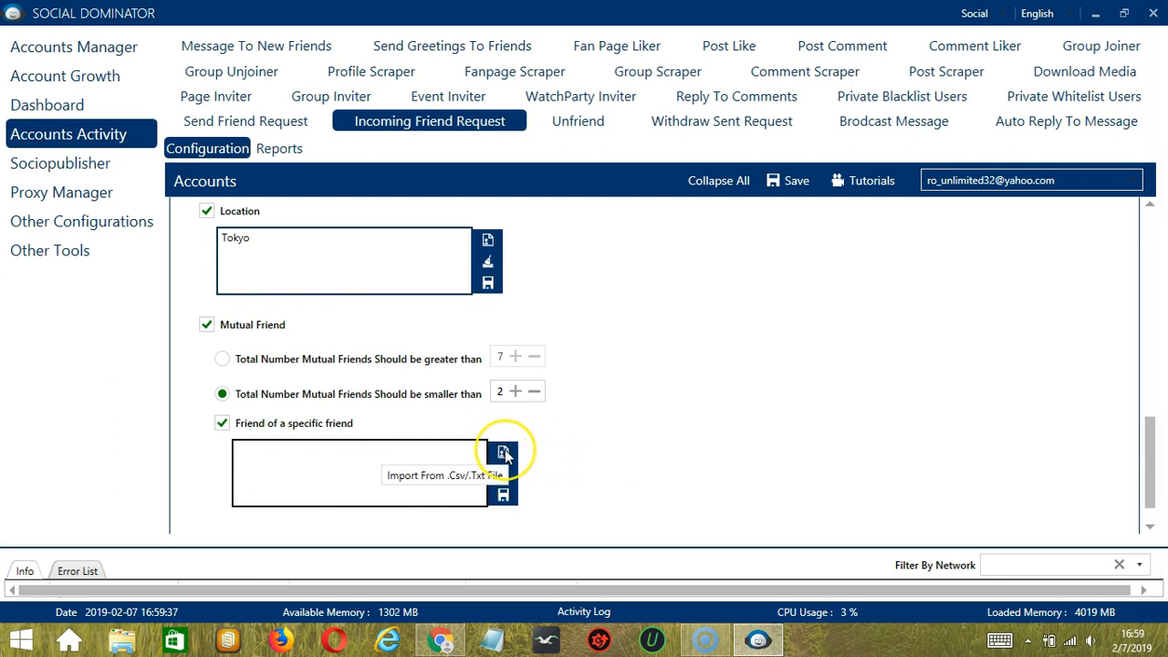
pyautogui.moveTo(538, 486)
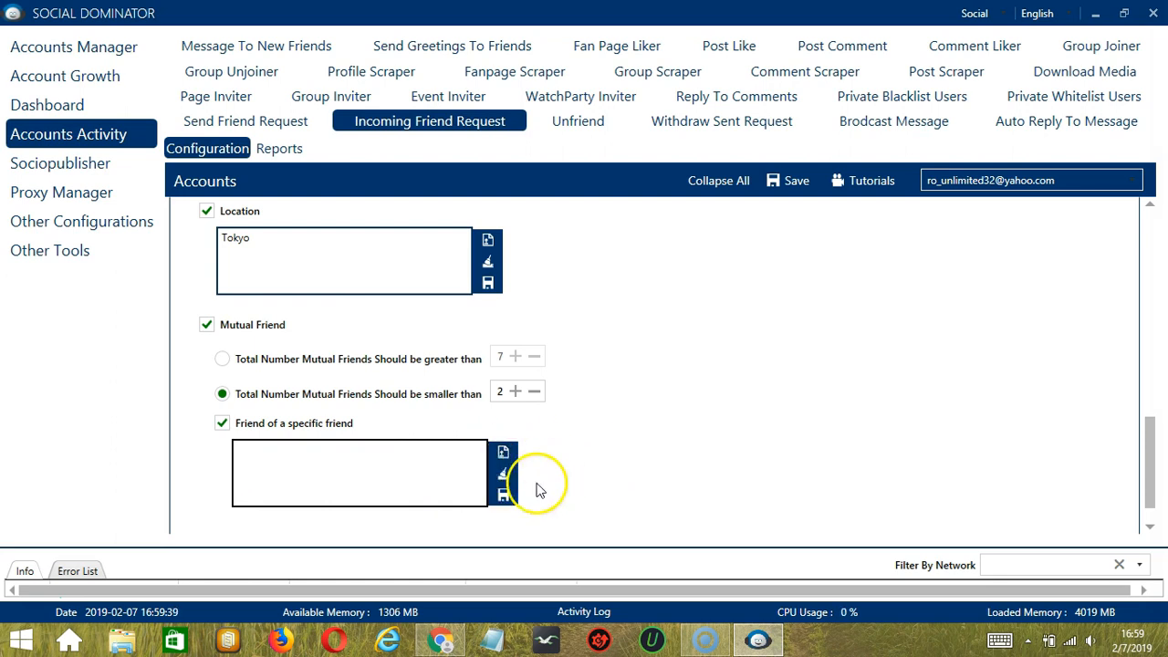
pyautogui.moveTo(343, 405)
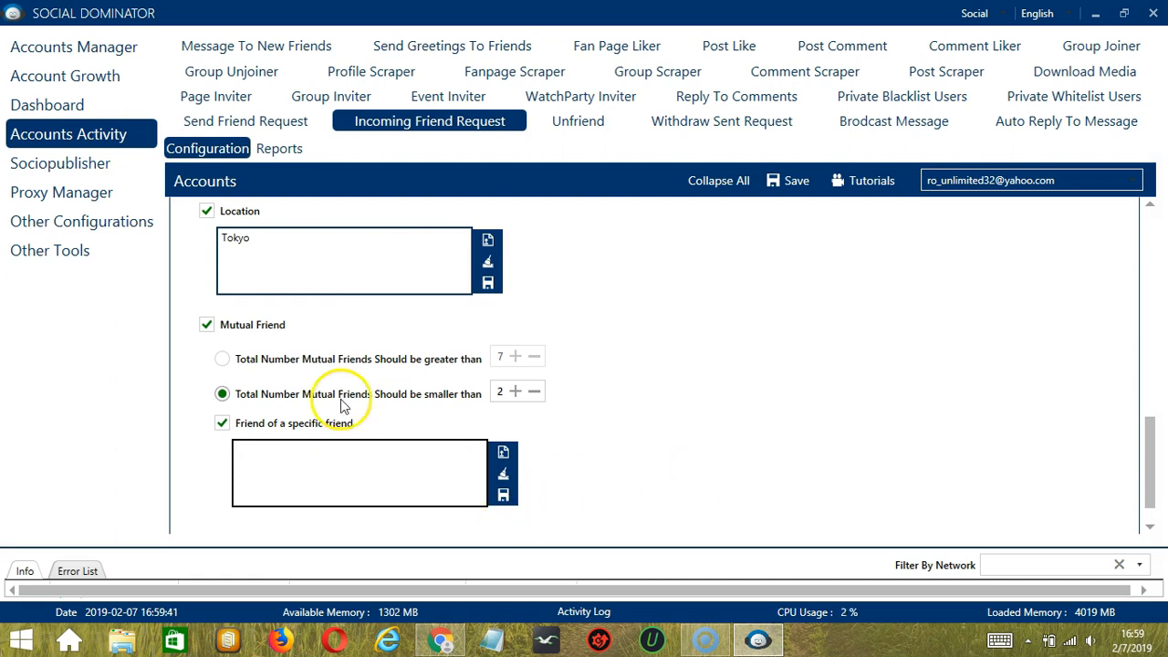
# Enable cancel-request filters with the Male gender criterion
pyautogui.scroll(-3)
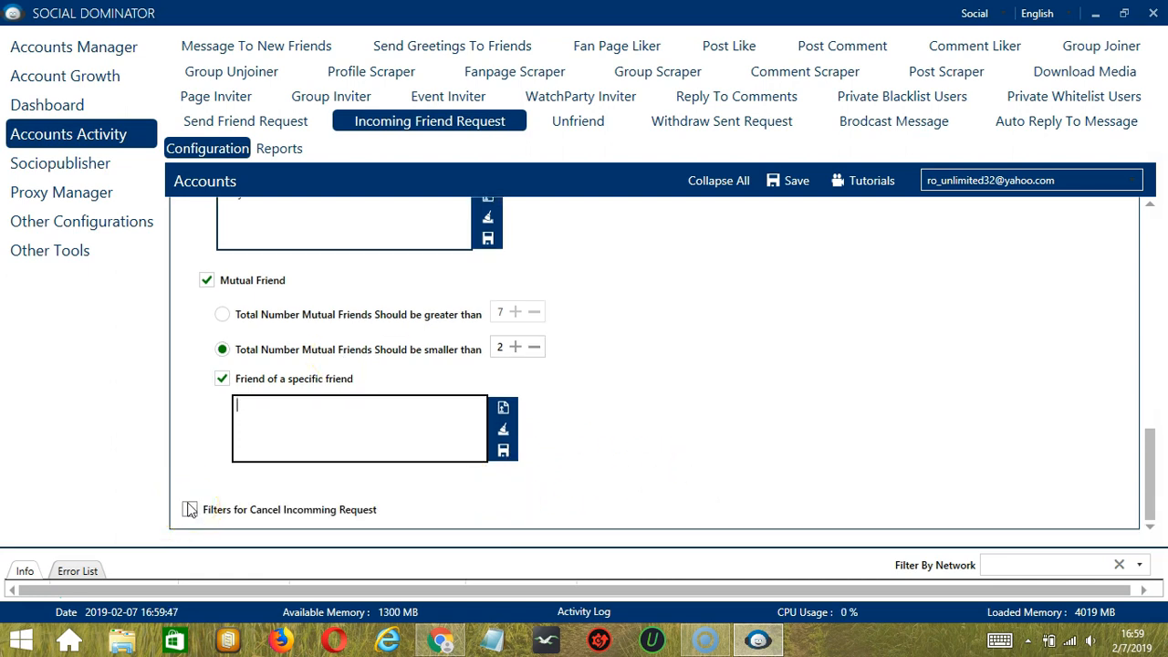
pyautogui.click(188, 509)
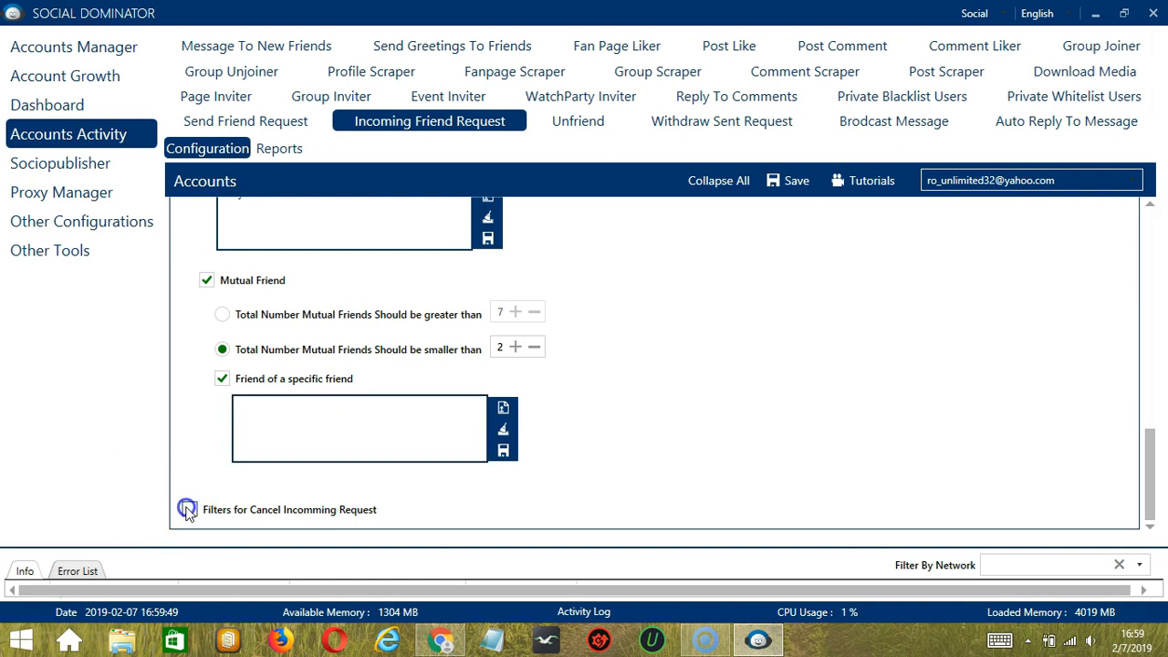
pyautogui.click(186, 509)
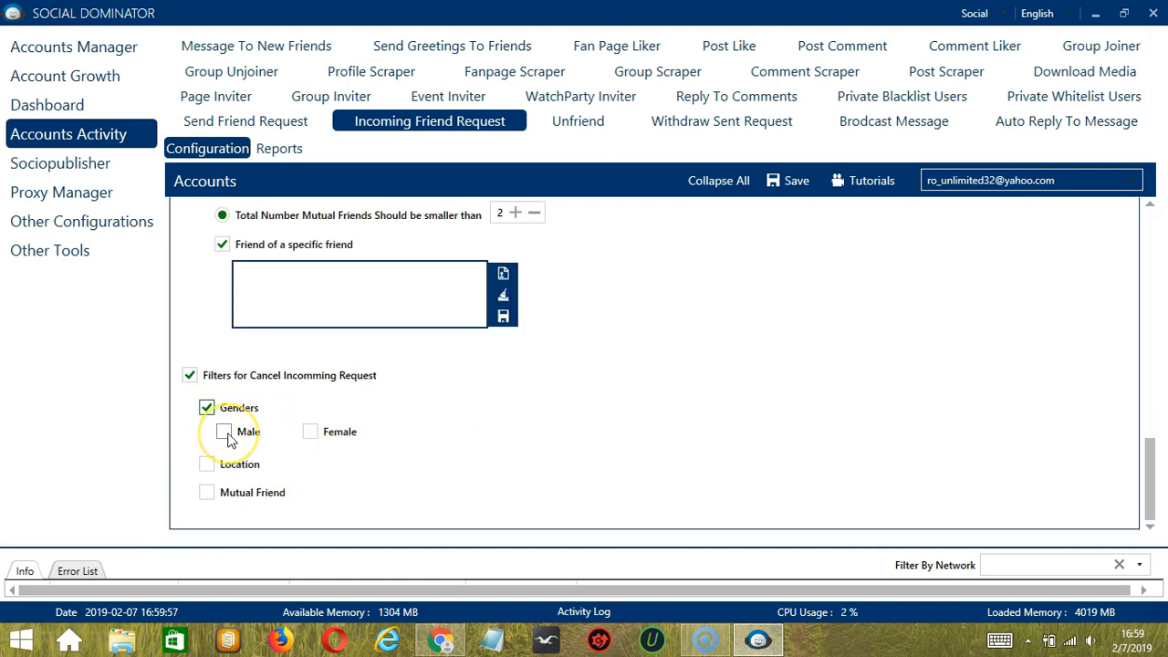
pyautogui.click(204, 466)
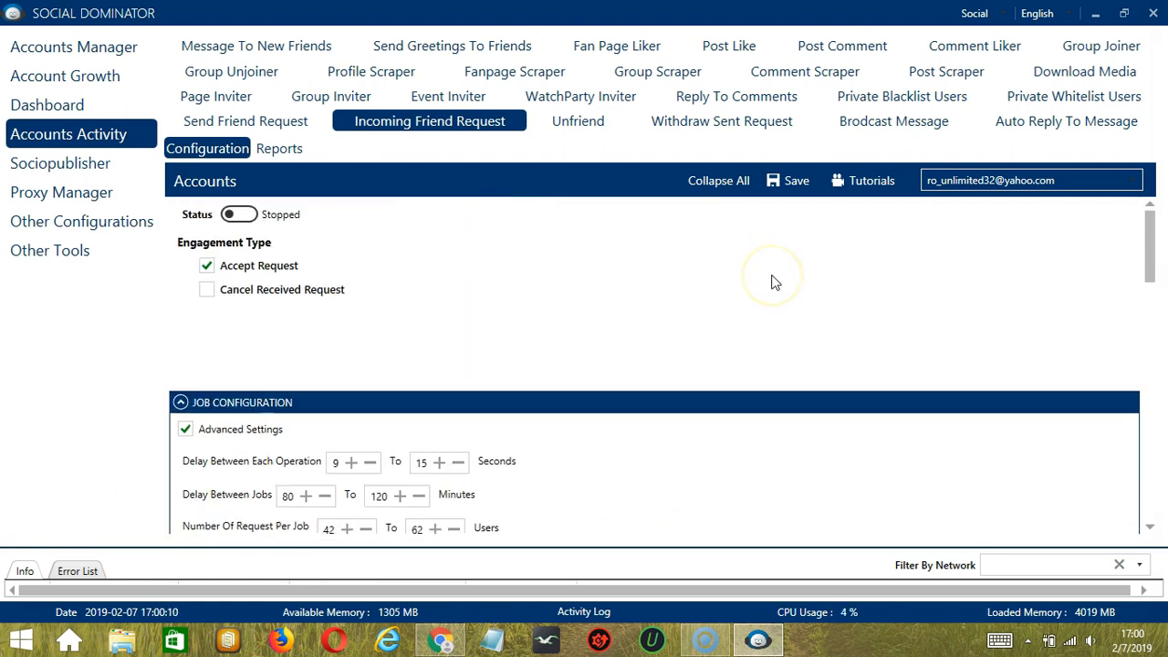
pyautogui.moveTo(773, 281)
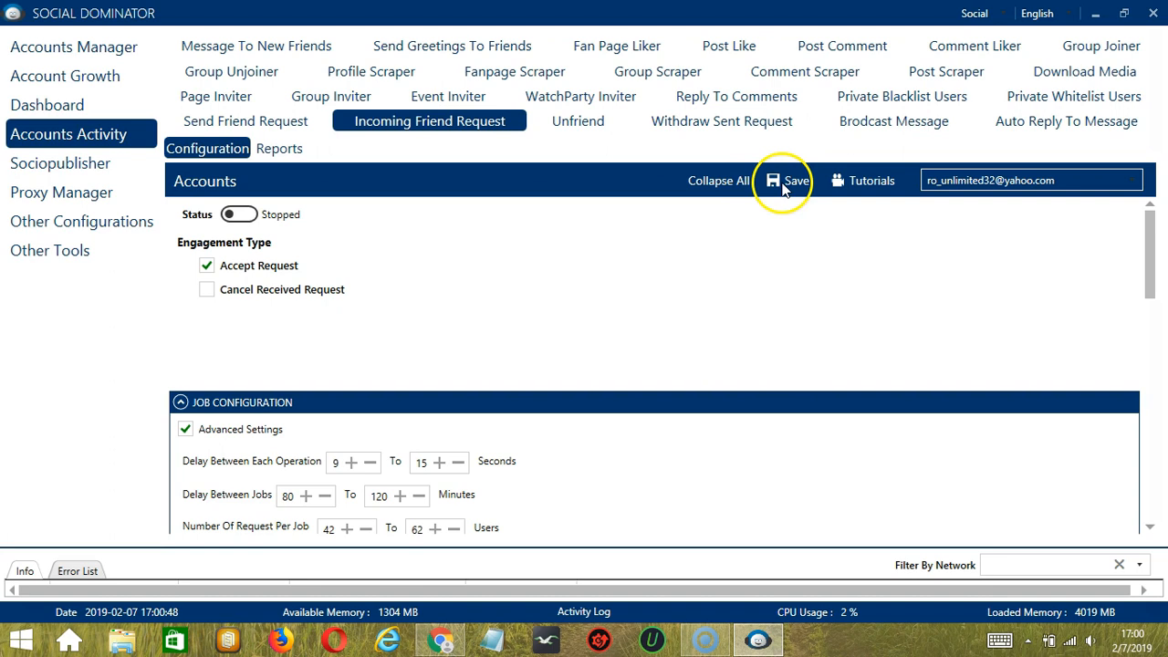
# Save the Incoming Friend Request settings and switch the activity status to Active
pyautogui.click(785, 181)
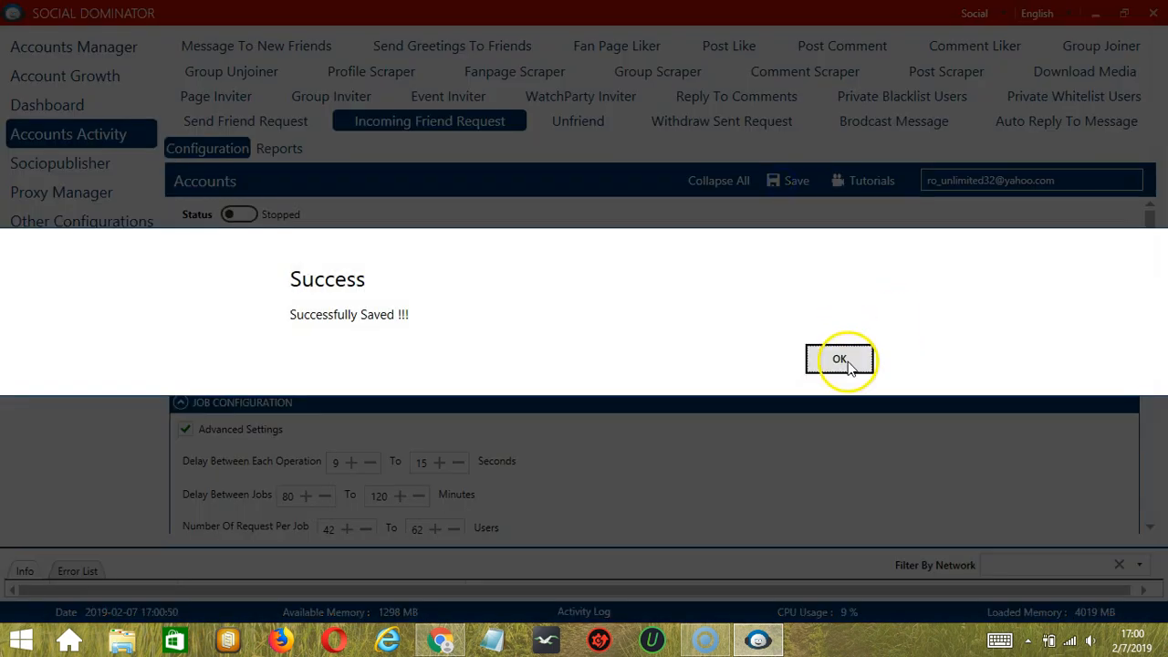
pyautogui.click(840, 359)
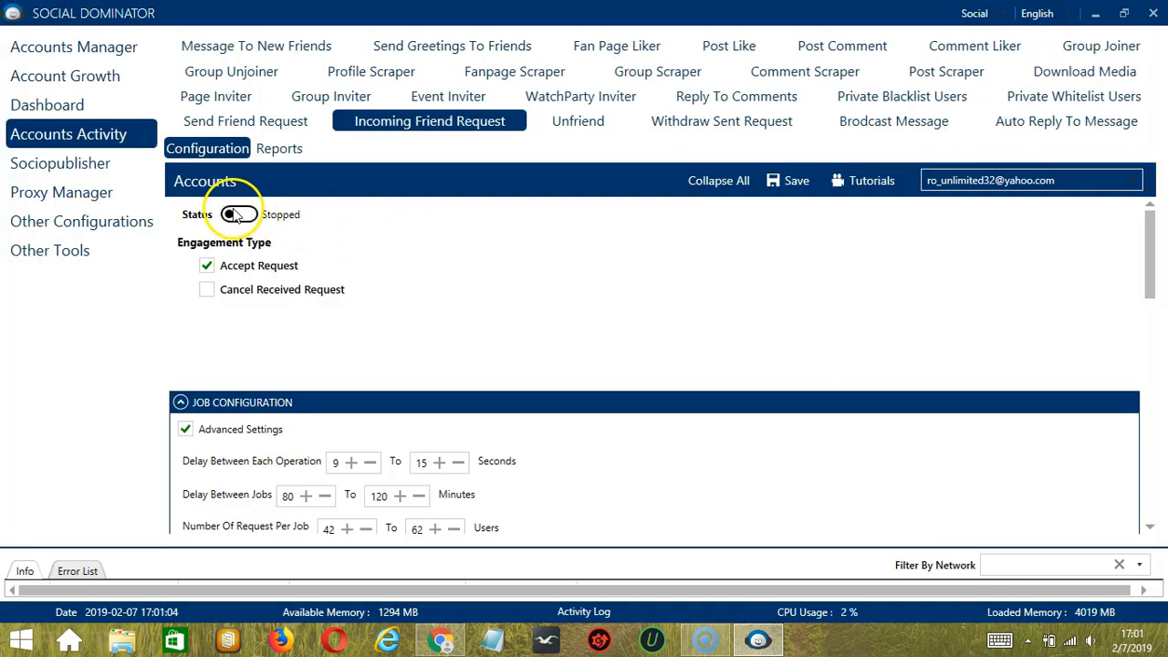
pyautogui.click(239, 214)
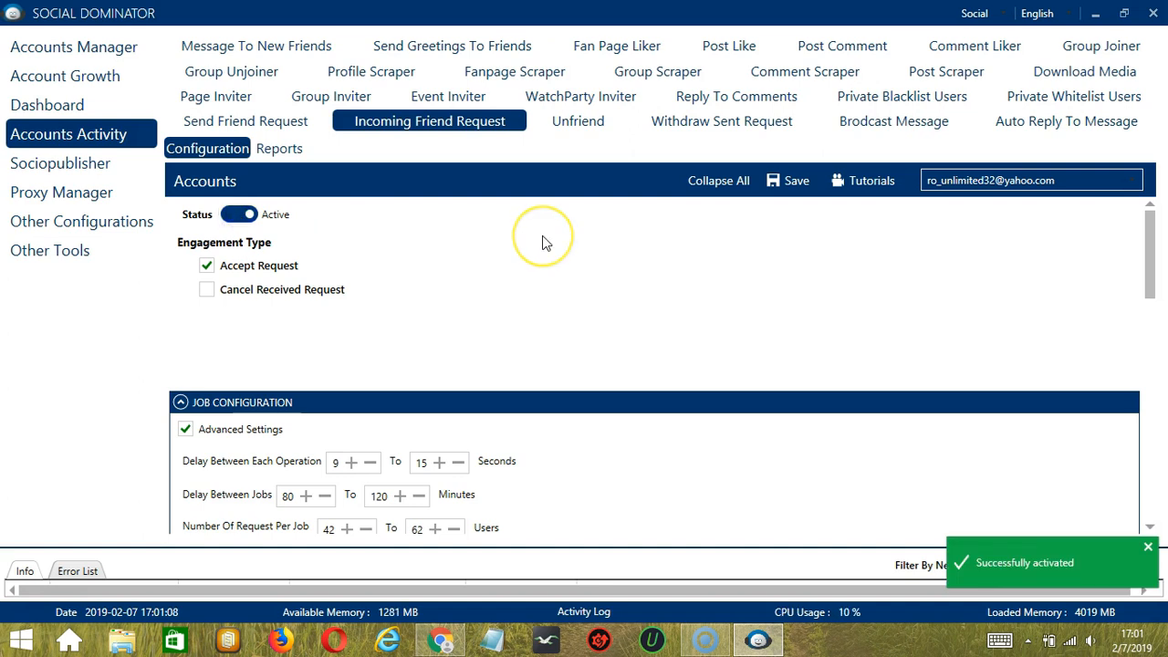
pyautogui.moveTo(545, 241)
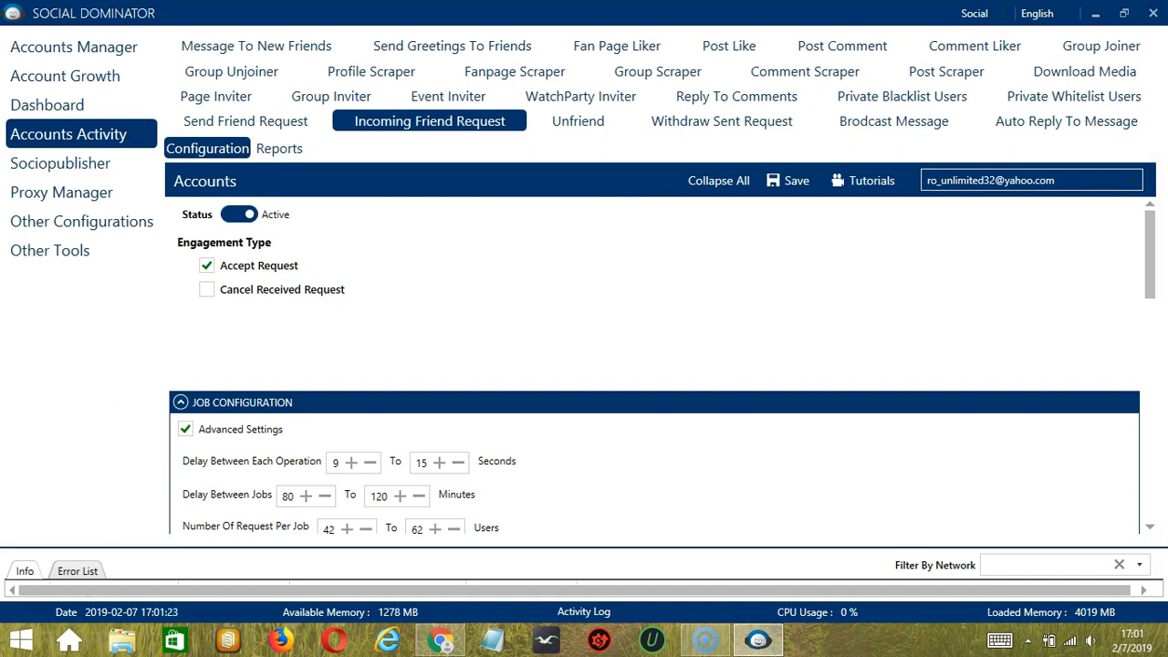
# Switch the network workspace to Facebook from the top-right dropdown
pyautogui.click(999, 15)
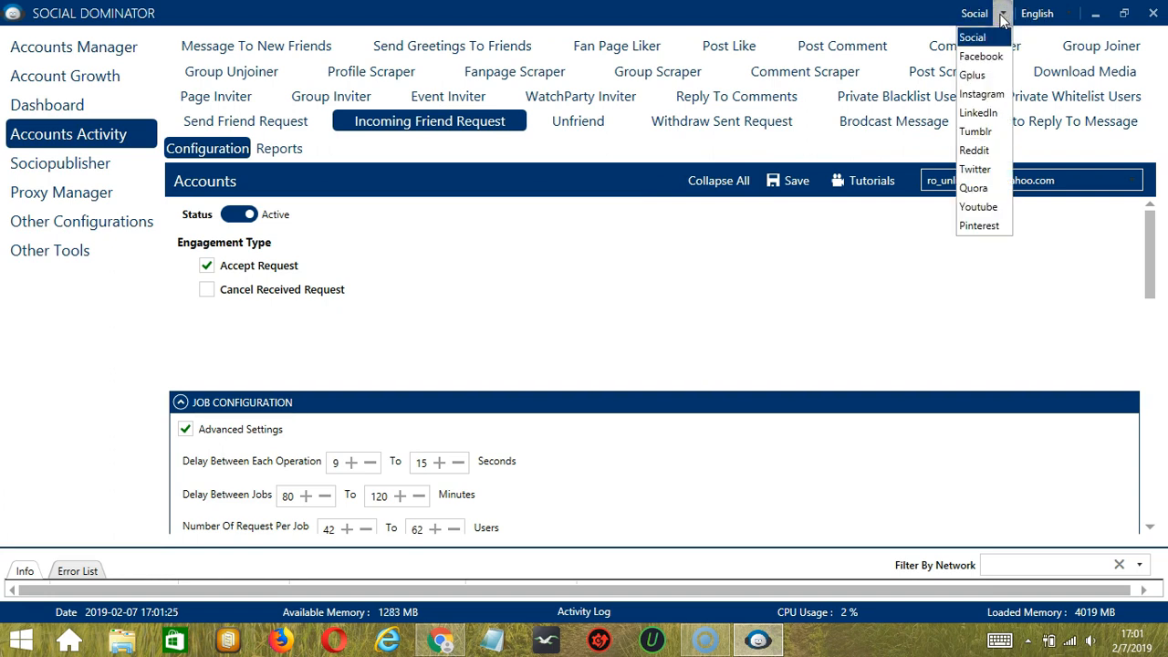
pyautogui.click(981, 55)
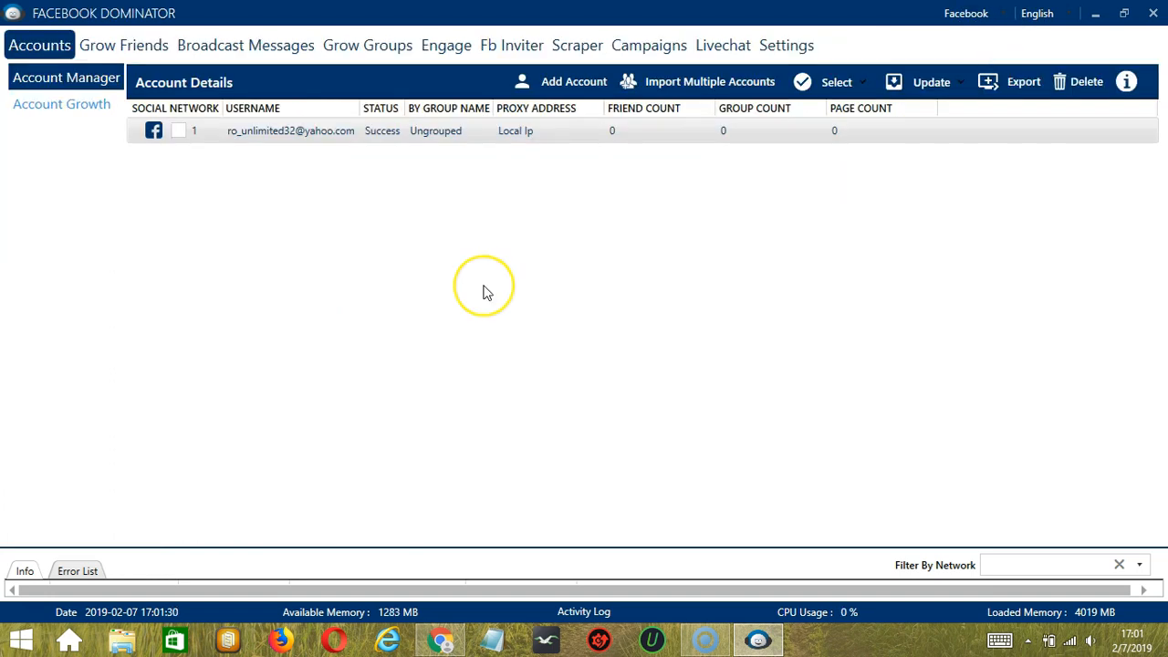
pyautogui.moveTo(486, 292)
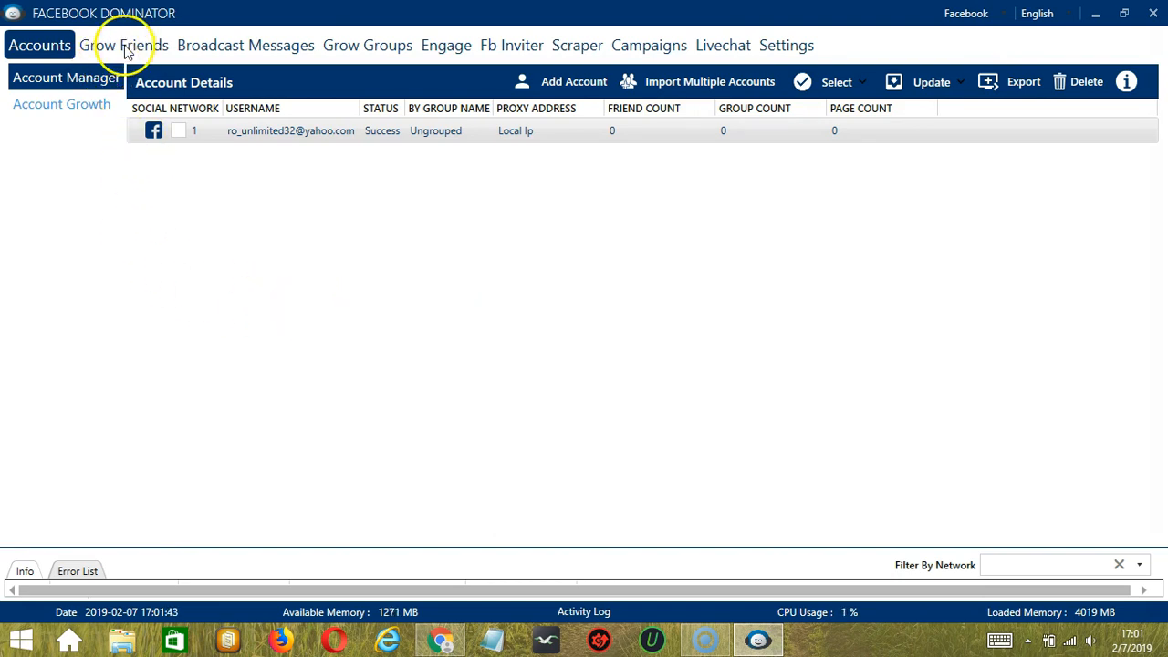
# Start a Grow Friends Incoming Friend Request campaign with Accept Request and accept filters enabled
pyautogui.click(120, 45)
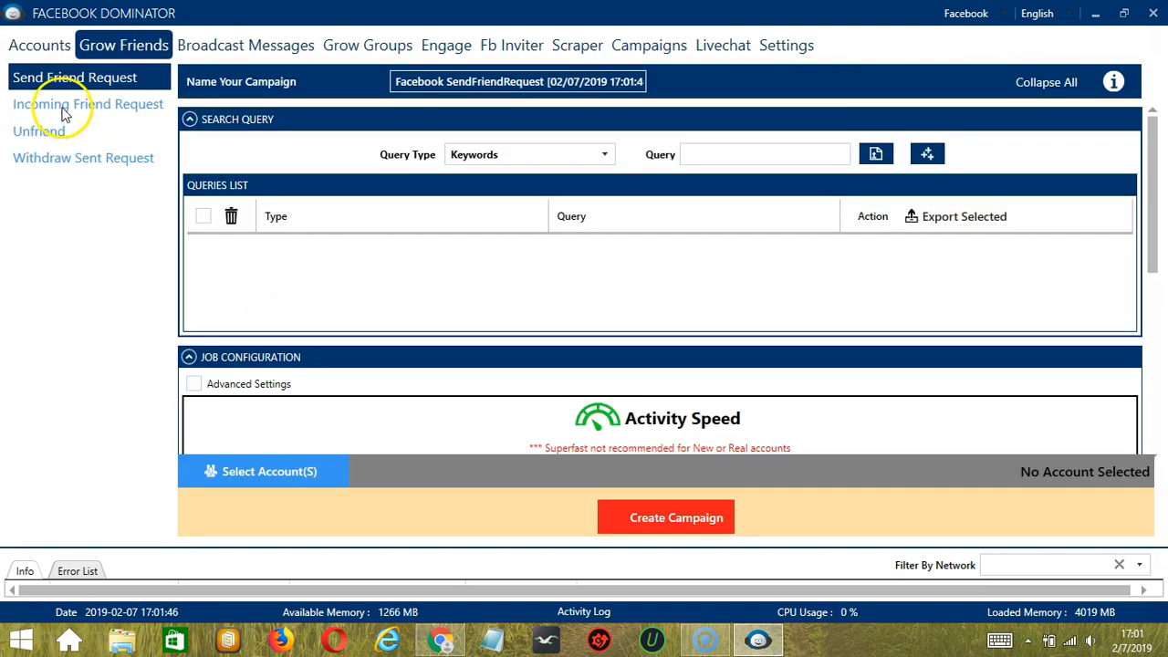
pyautogui.click(88, 102)
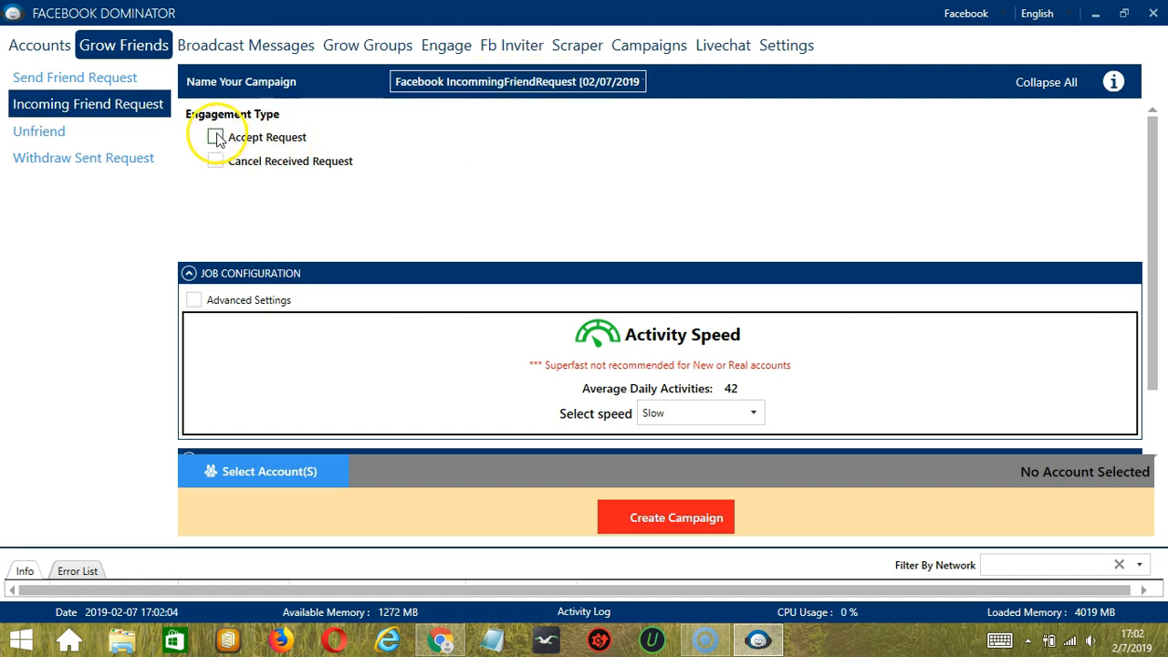
pyautogui.click(215, 137)
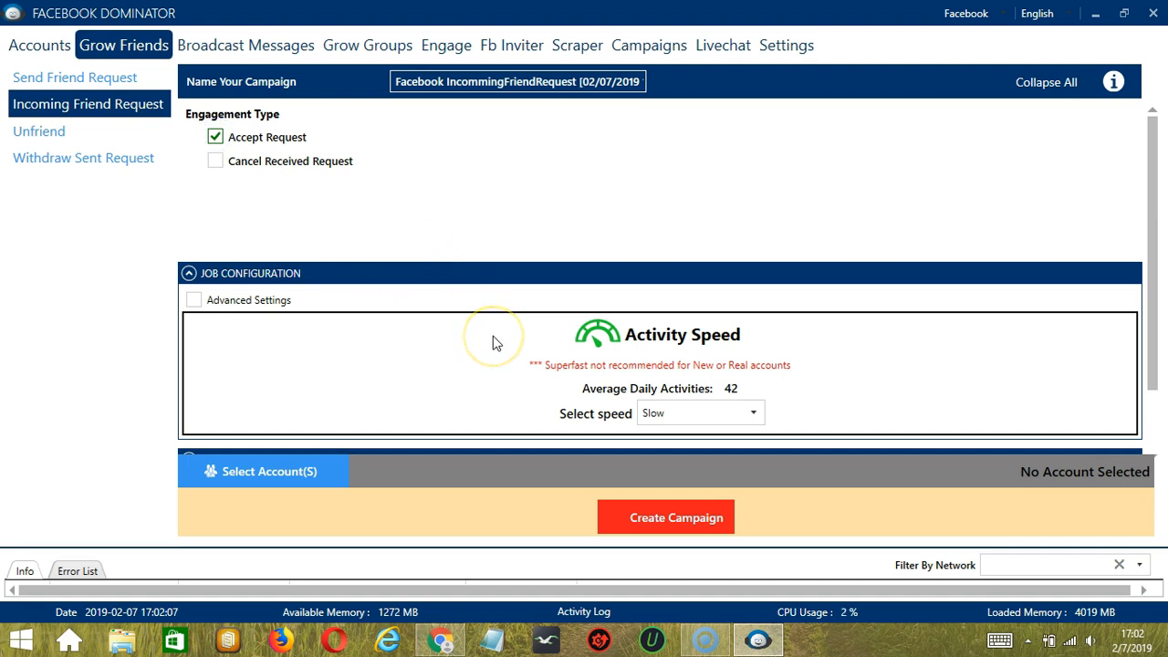
pyautogui.moveTo(549, 394)
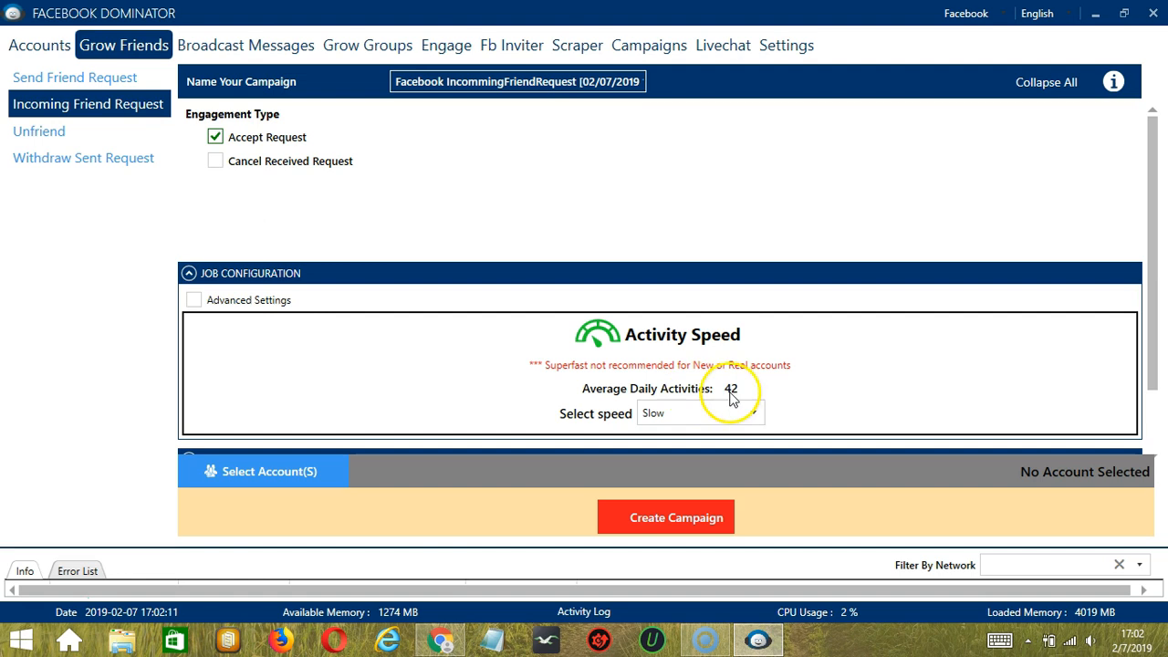
pyautogui.scroll(-3)
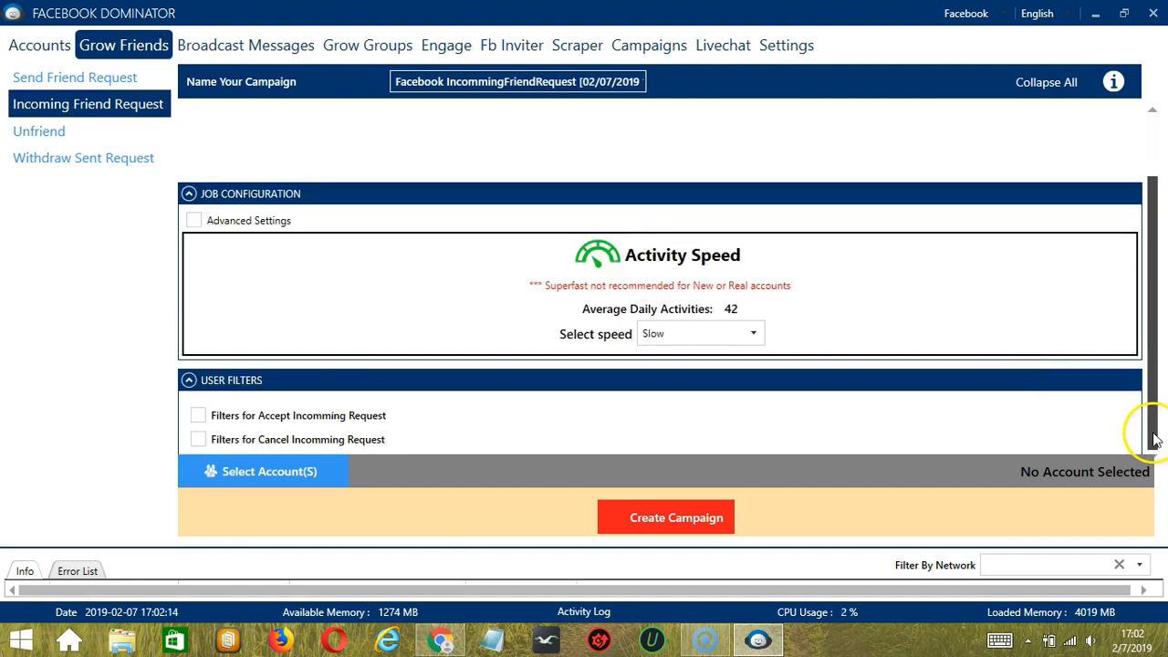
pyautogui.click(197, 416)
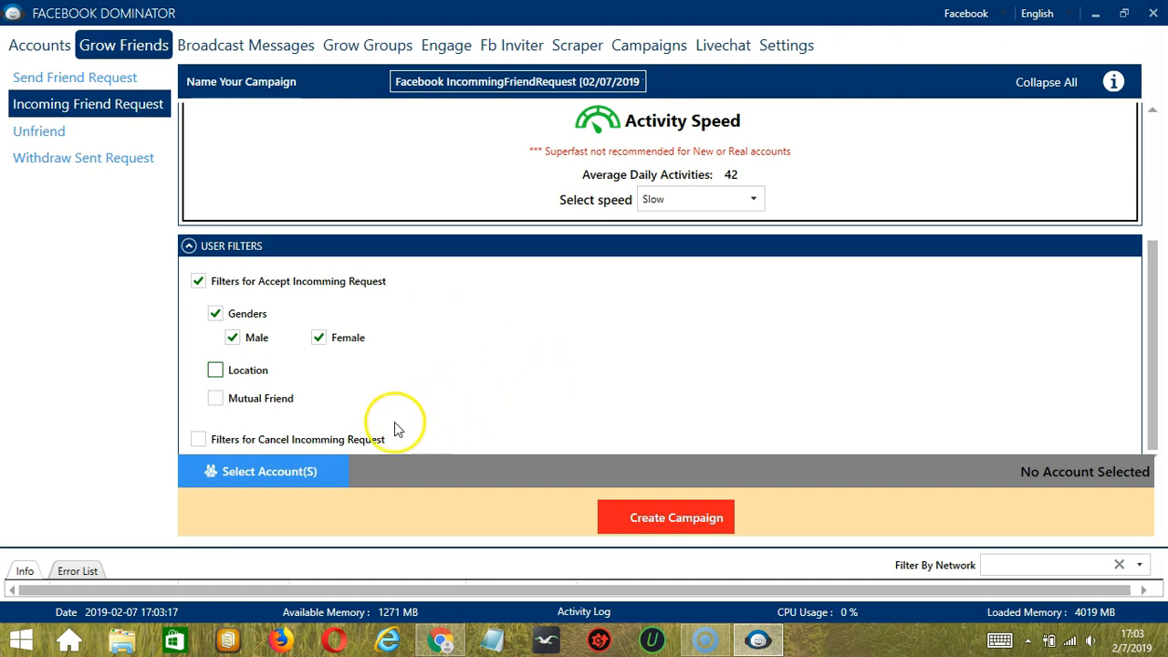
# Select the Facebook account for the campaign and save the account selection
pyautogui.click(270, 471)
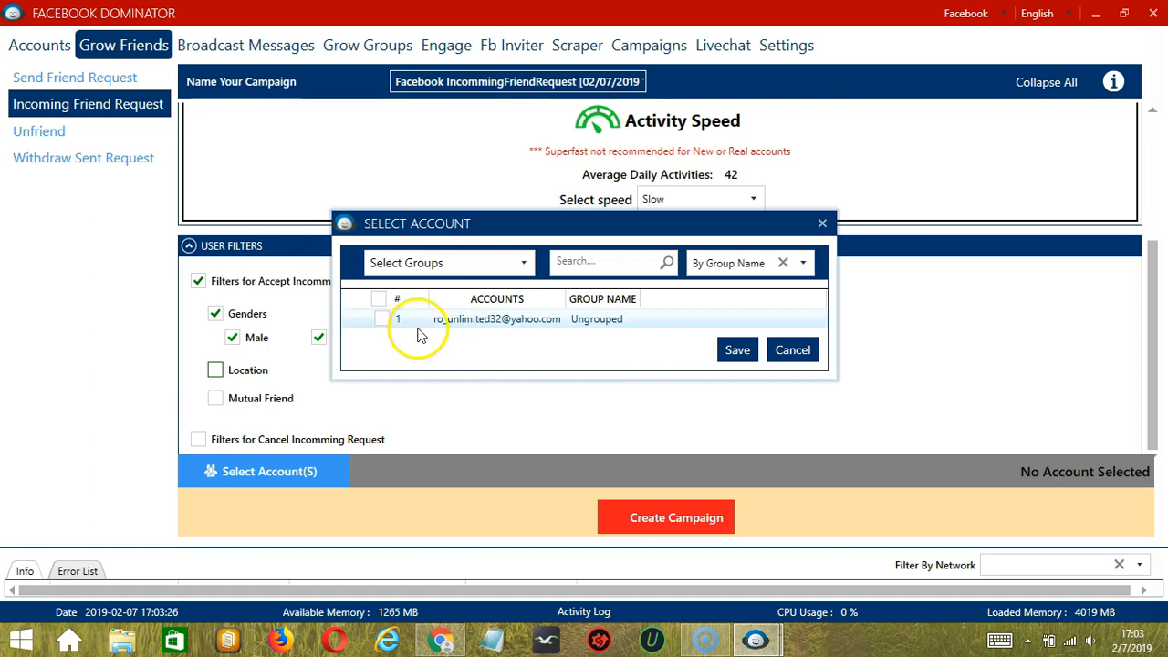
pyautogui.click(381, 318)
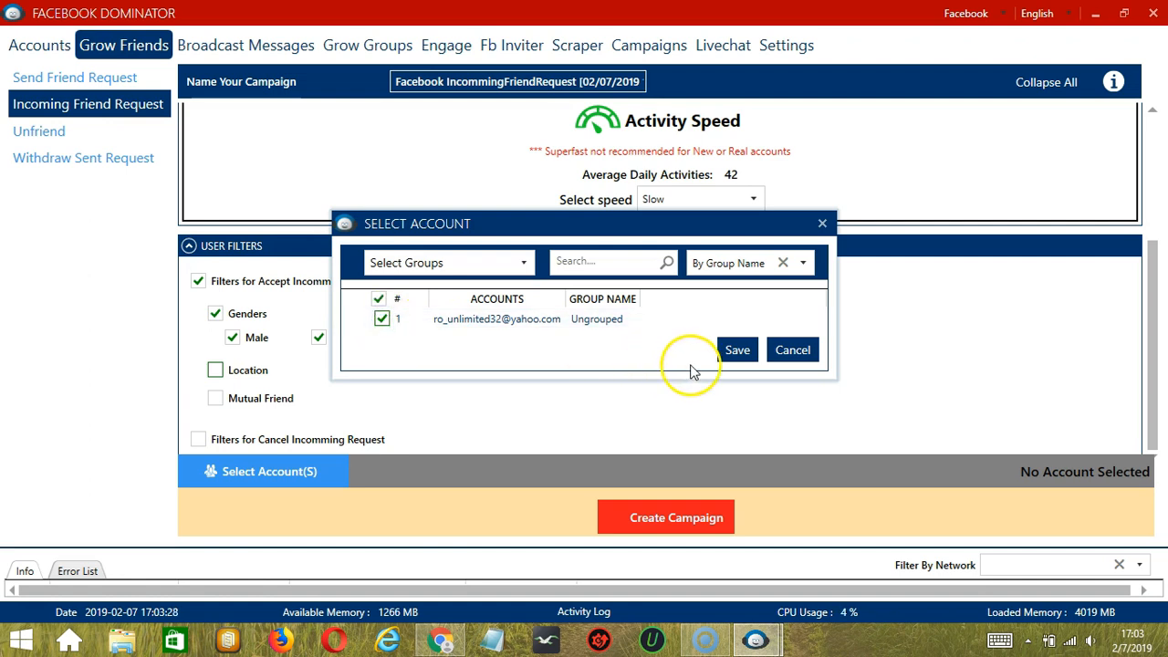
pyautogui.click(737, 350)
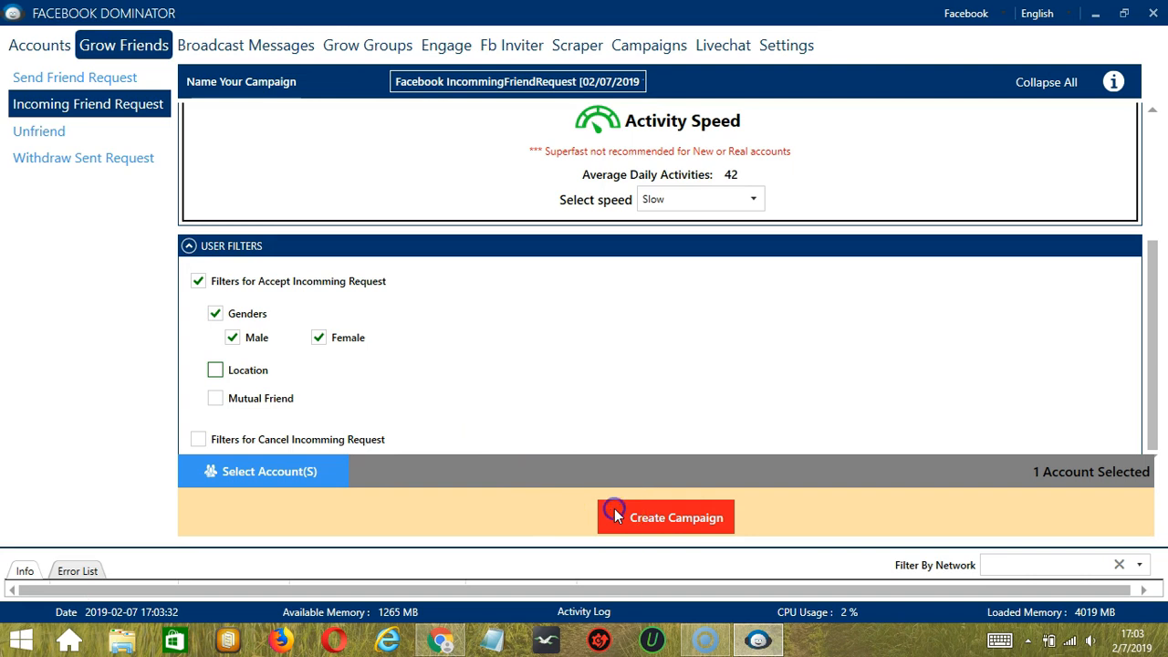
# Create the campaign, ticking the account in the override warning and saving
pyautogui.click(665, 516)
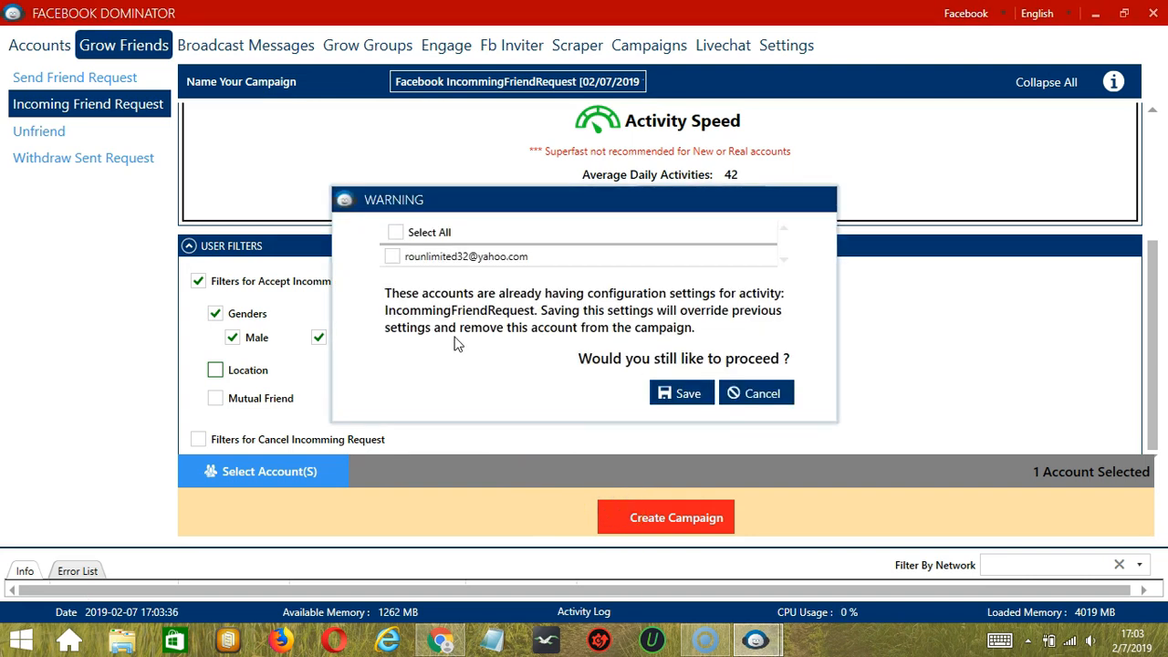
pyautogui.click(394, 256)
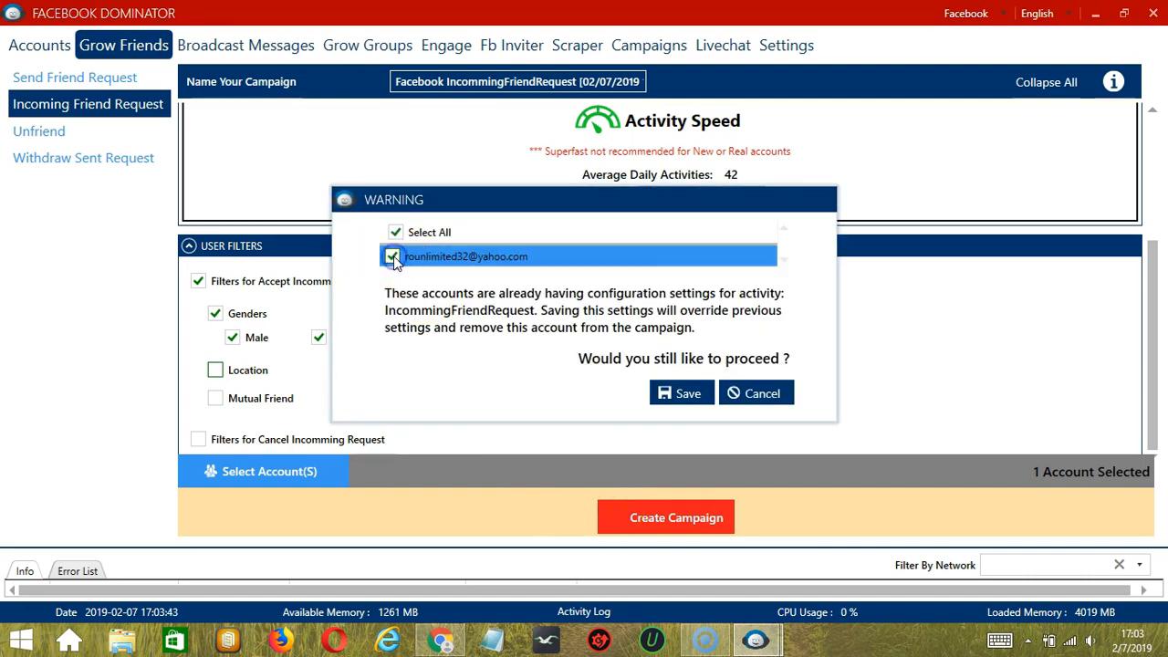
pyautogui.click(681, 392)
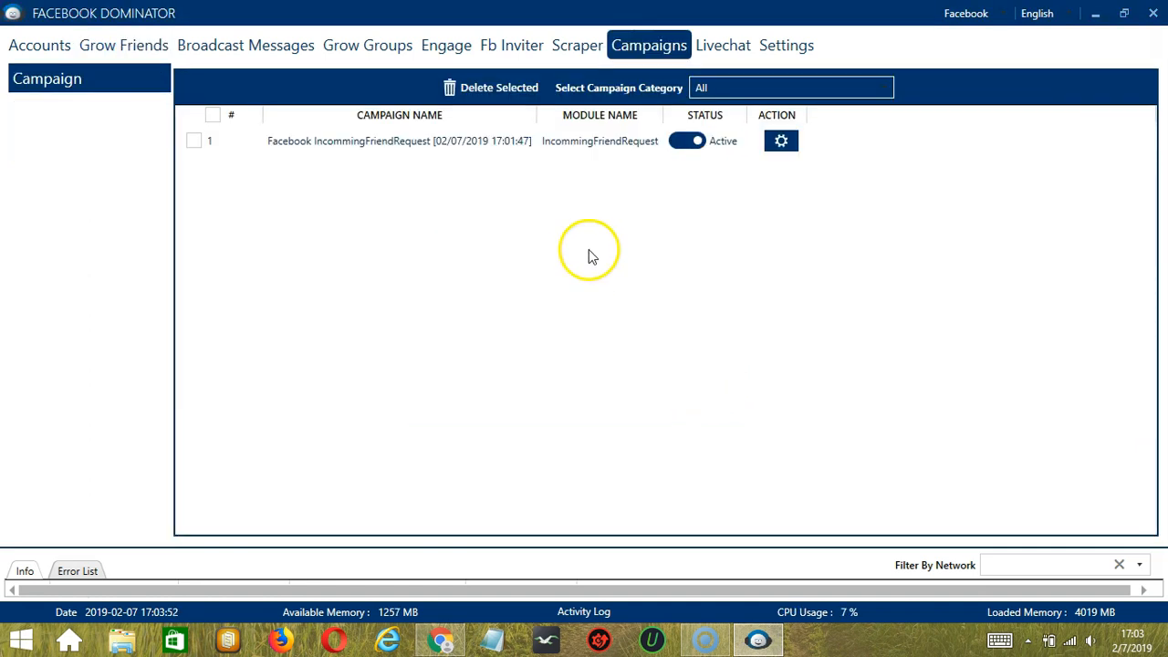
pyautogui.moveTo(485, 241)
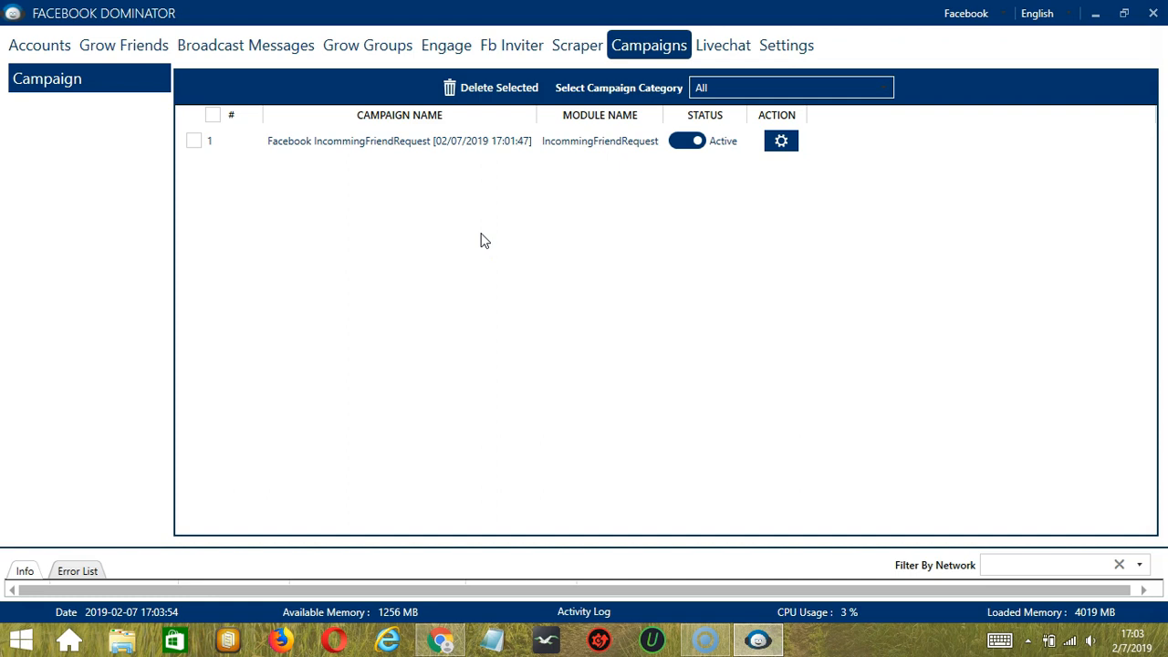
pyautogui.moveTo(334, 157)
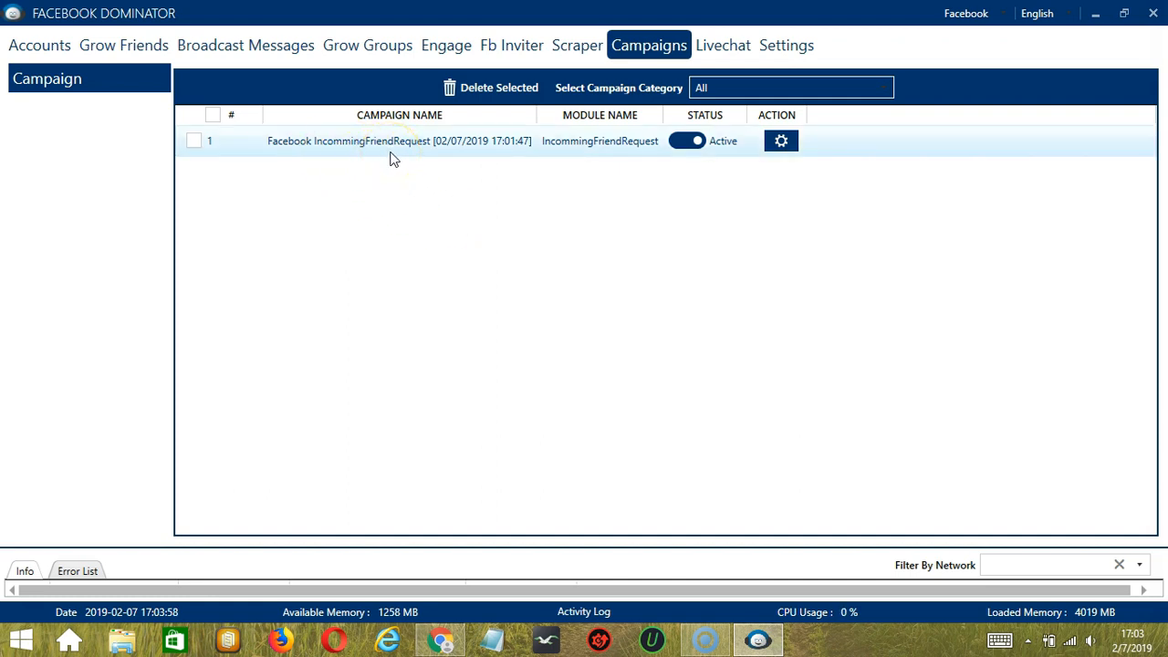
# Pause the Incoming Friend Request campaign and show its Edit/Duplicate/Delete/Report actions
pyautogui.click(686, 141)
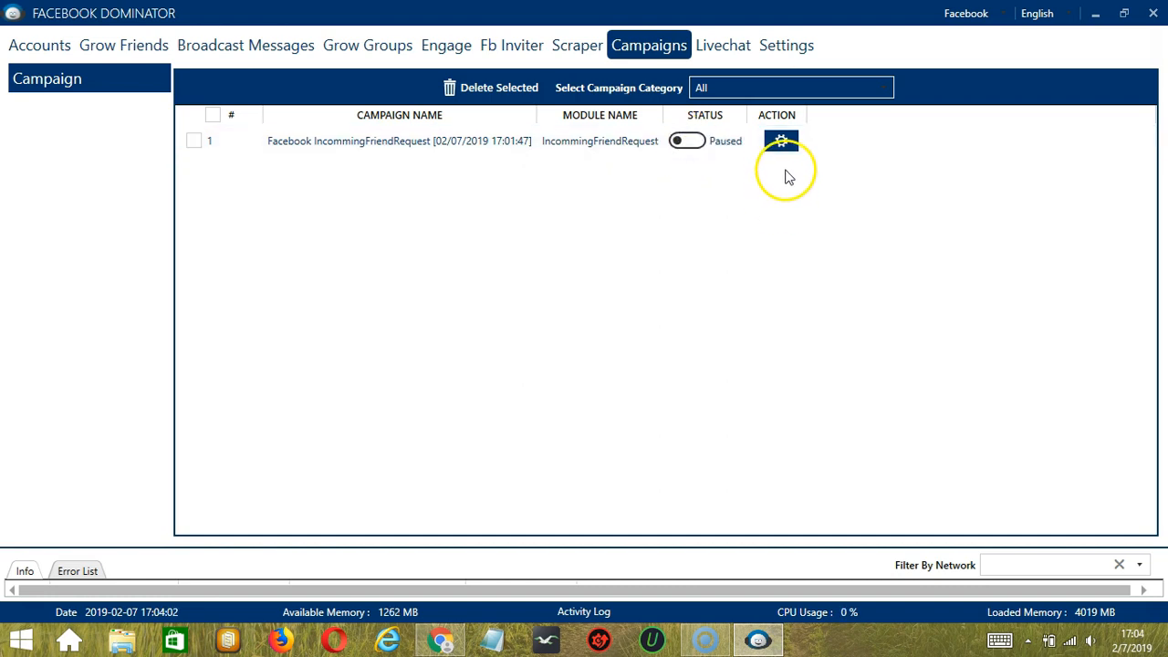
pyautogui.click(778, 140)
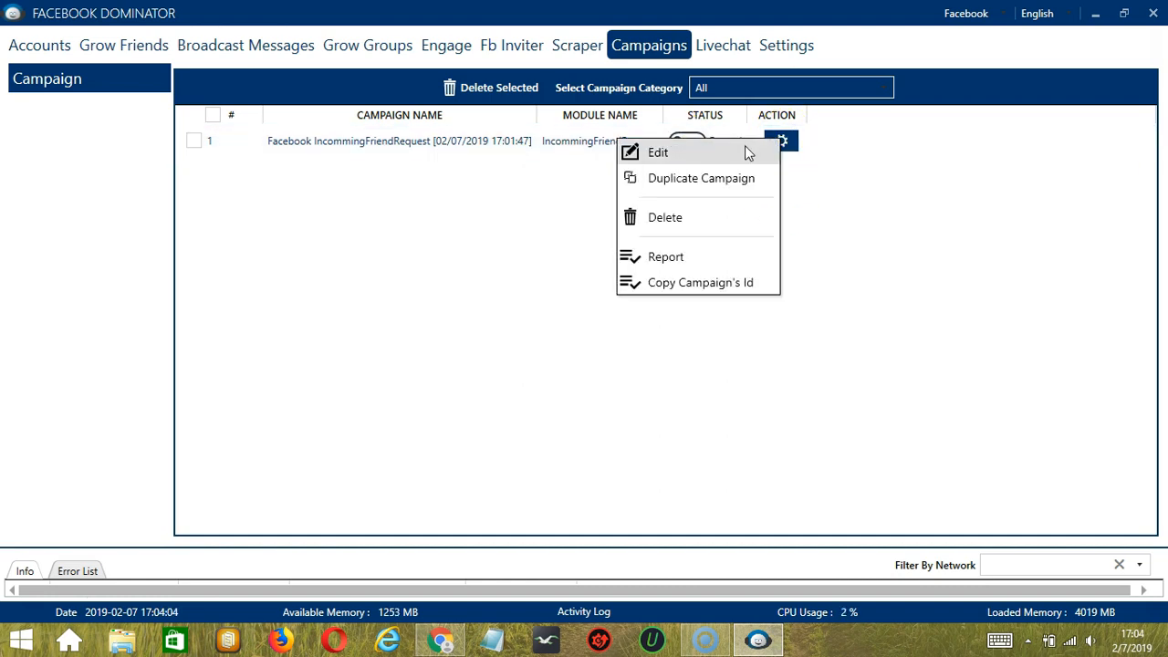